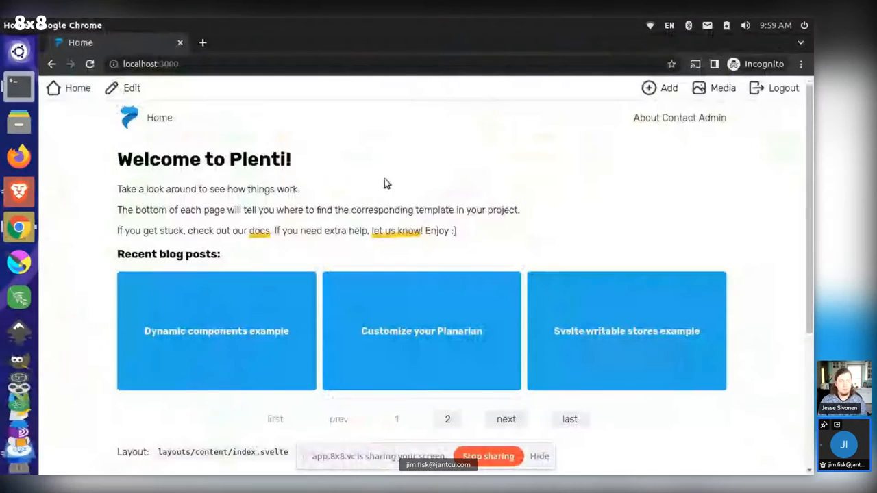
pyautogui.moveTo(562, 186)
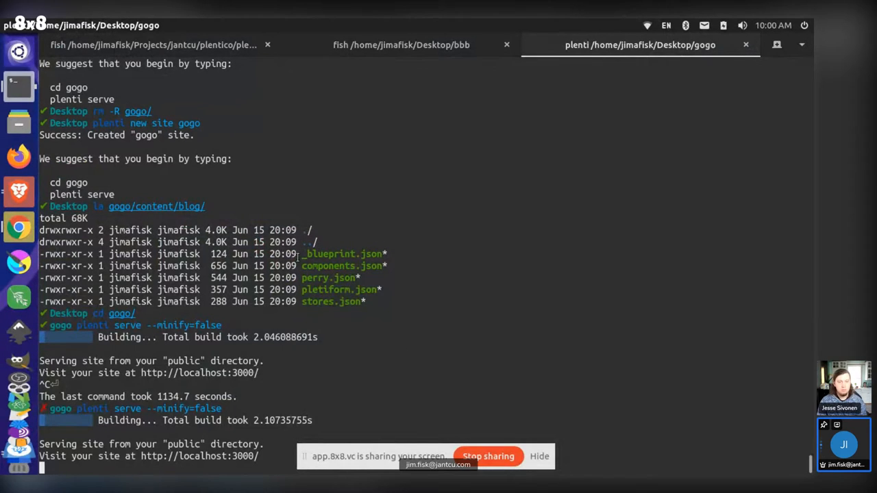
# Step: Bring the Brave window with the 8x8 Meet video call to the front
pyautogui.doubleClick(343, 254)
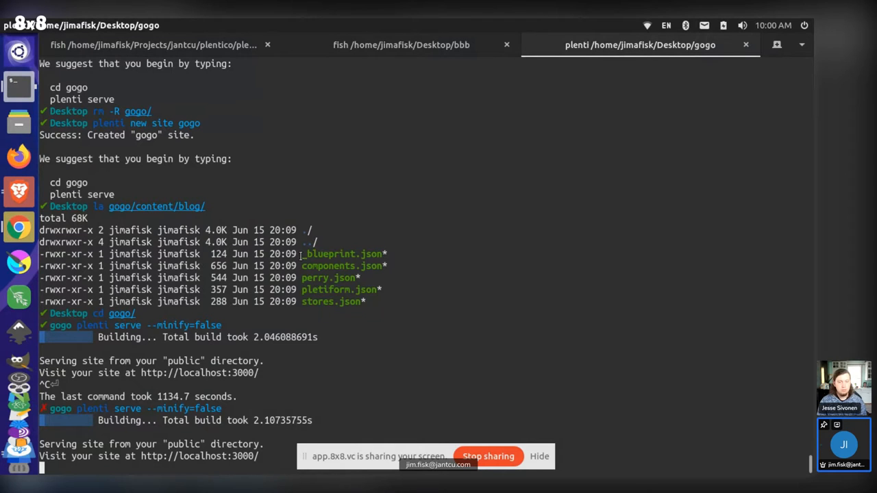
pyautogui.doubleClick(343, 254)
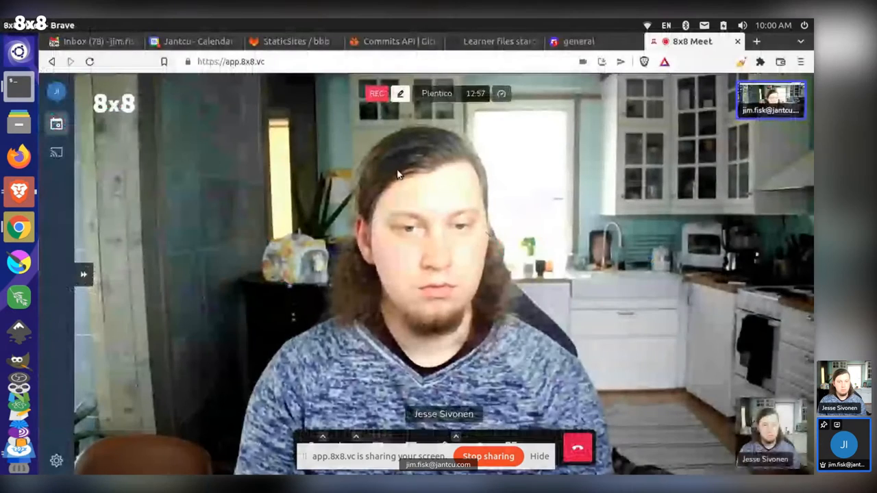
# Step: Read through GitHub issue #195 about underscore-prefixed learner files missing from the starter
pyautogui.click(493, 41)
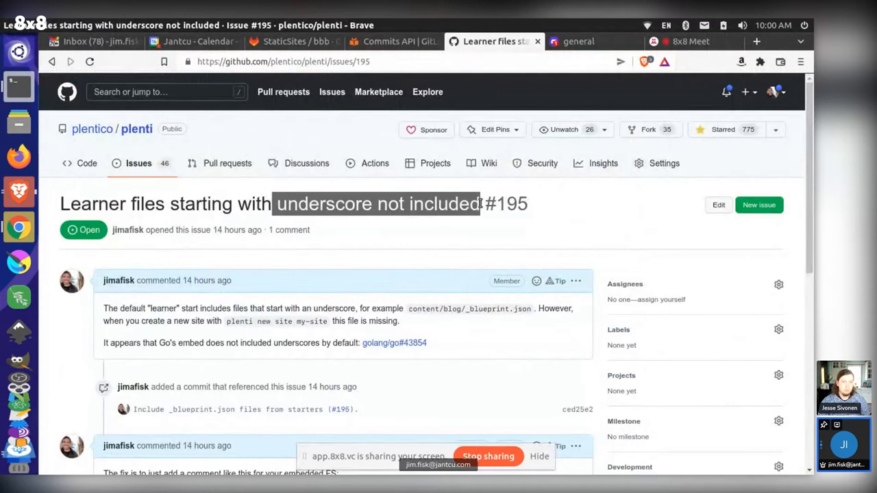
pyautogui.scroll(-3)
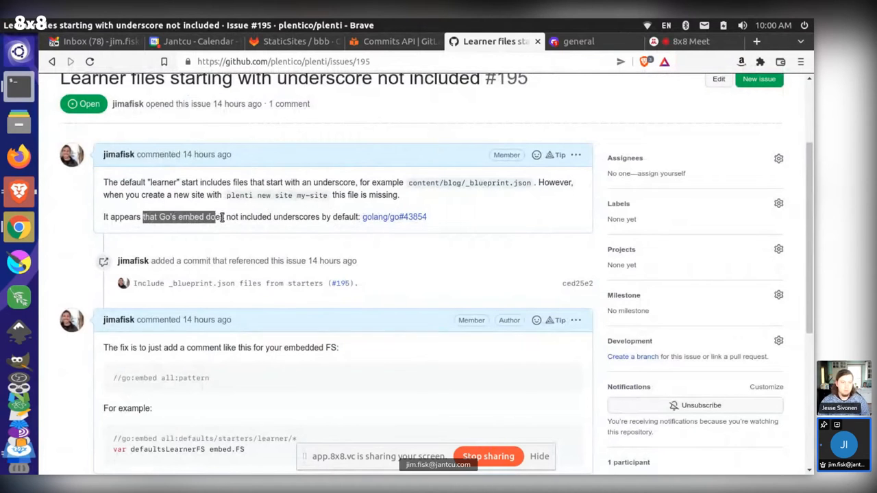
pyautogui.scroll(-3)
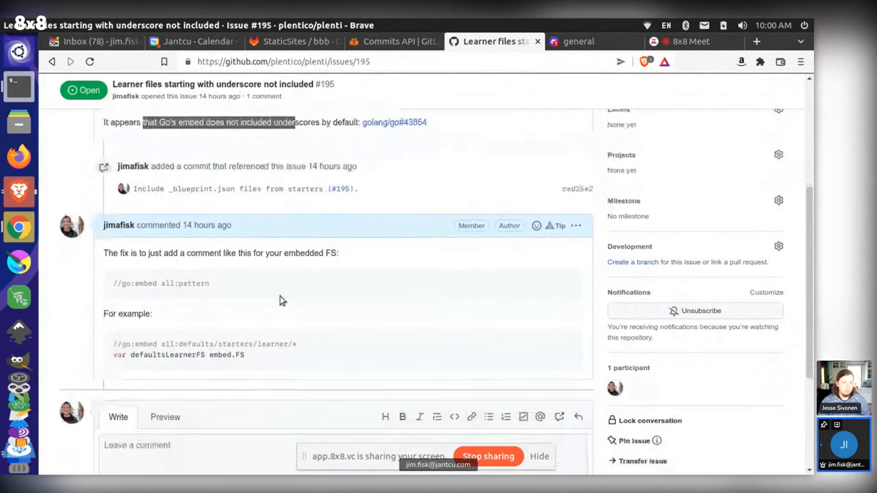
pyautogui.moveTo(120, 353)
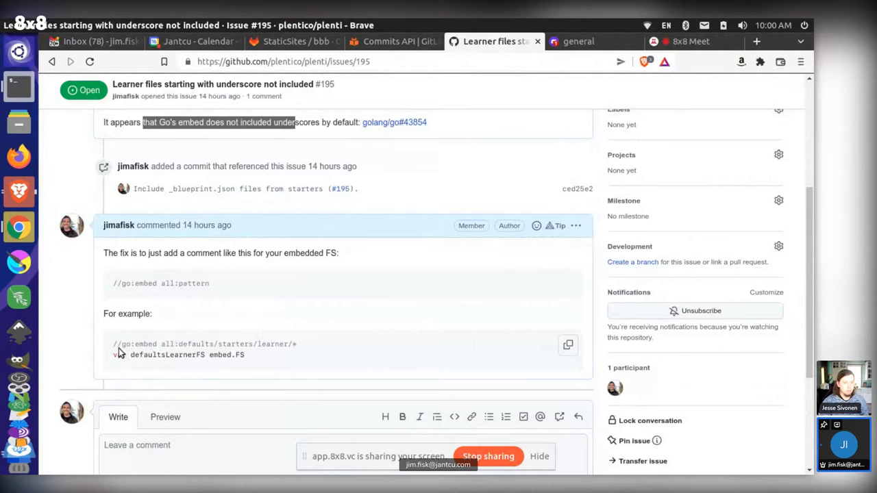
pyautogui.doubleClick(178, 354)
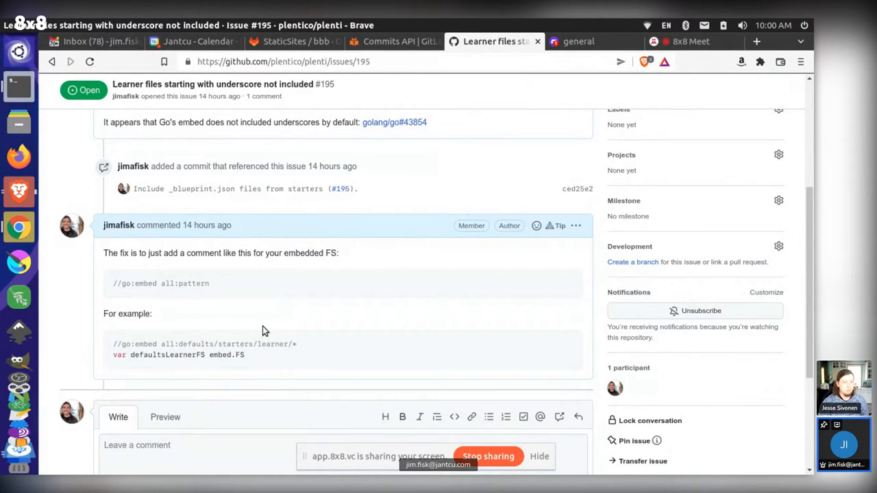
pyautogui.scroll(3)
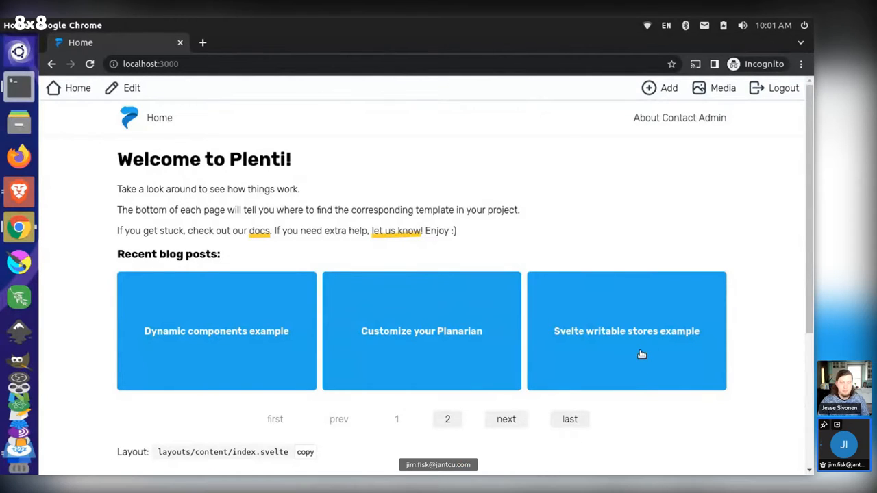
pyautogui.moveTo(761, 314)
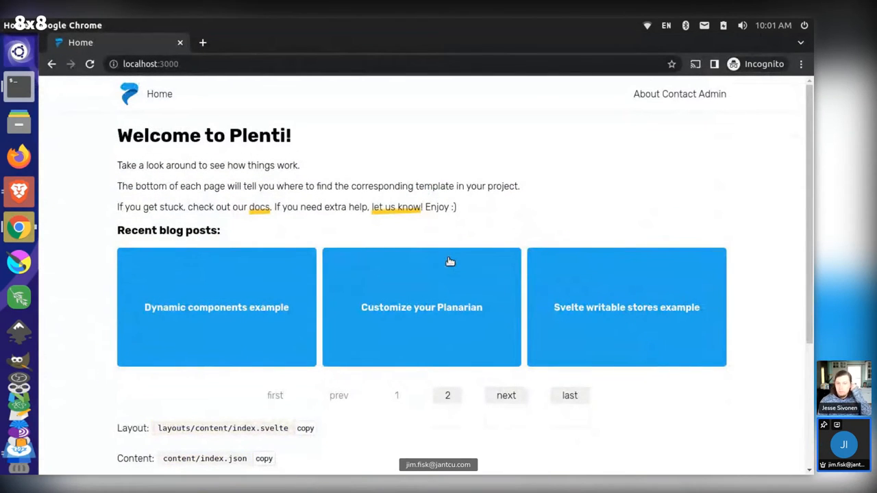
# Step: View page 2 of the recent blog posts, then go back to page 1
pyautogui.click(447, 395)
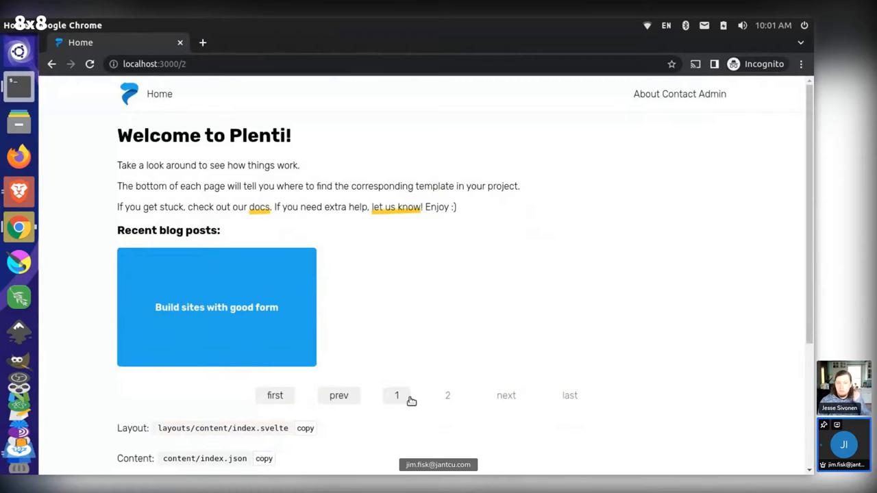
pyautogui.click(397, 395)
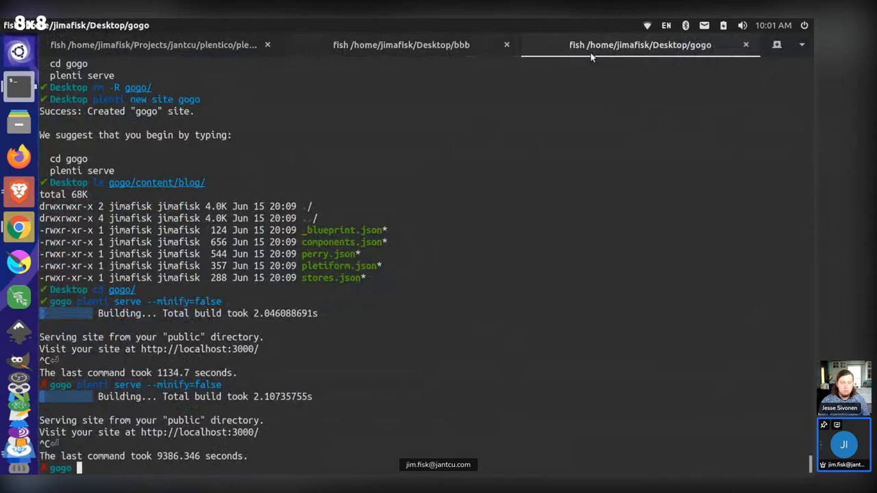
# Step: In the bbb project's terminal session, run 'plenti serve --minify=false'
pyautogui.click(401, 44)
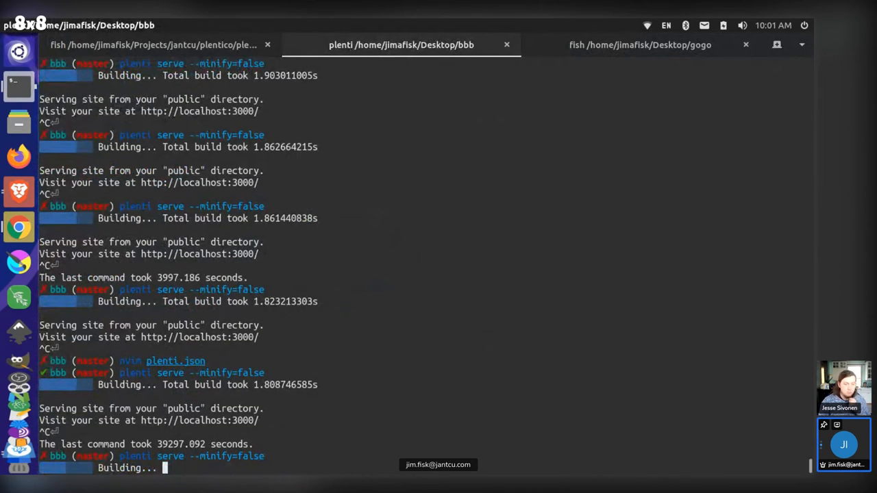
pyautogui.scroll(-3)
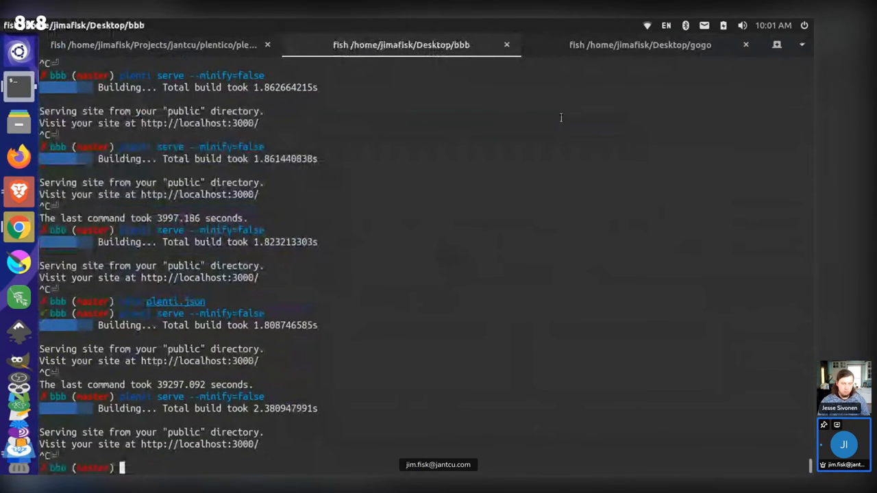
pyautogui.click(639, 45)
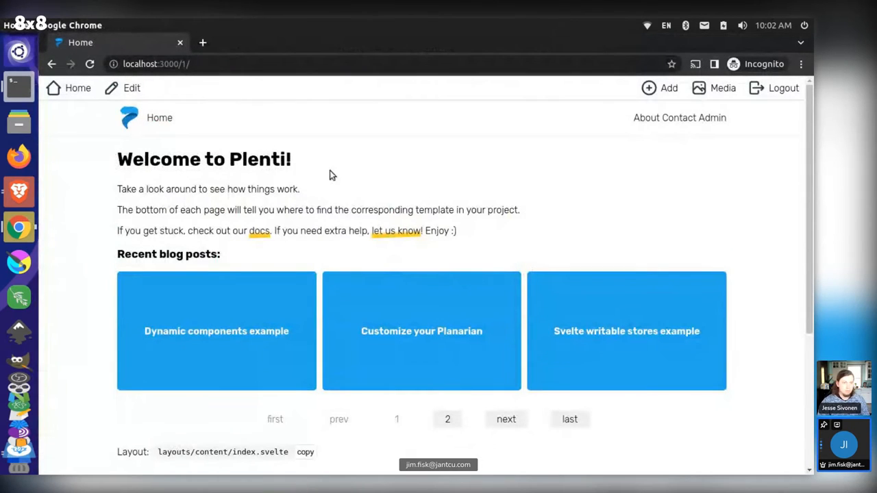
pyautogui.moveTo(281, 231)
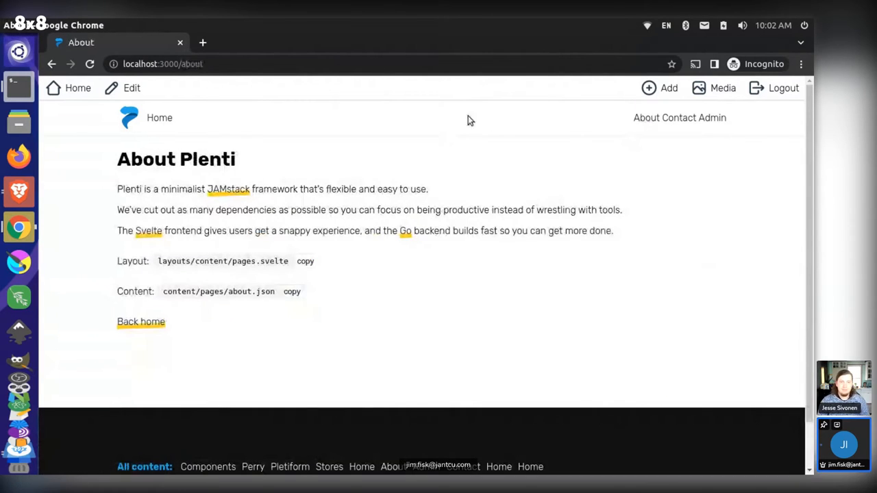
# Step: Add a new blog post and set its filename starting with 'new-'
pyautogui.click(659, 88)
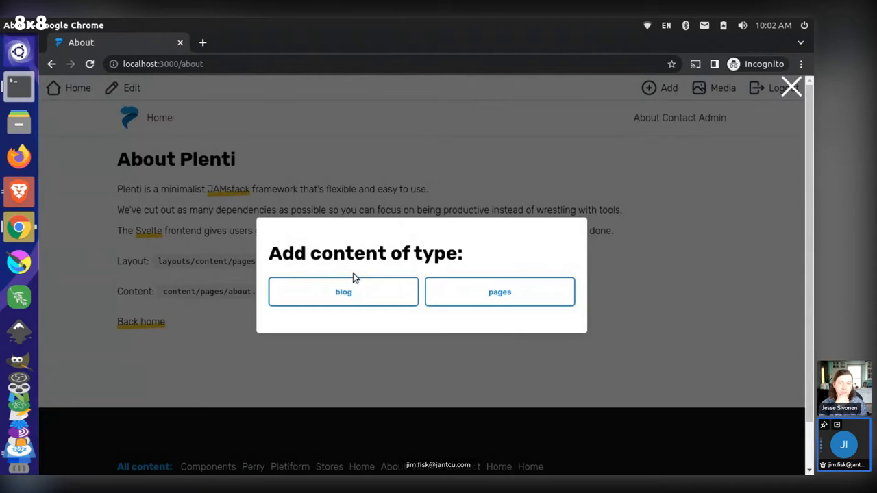
pyautogui.click(343, 292)
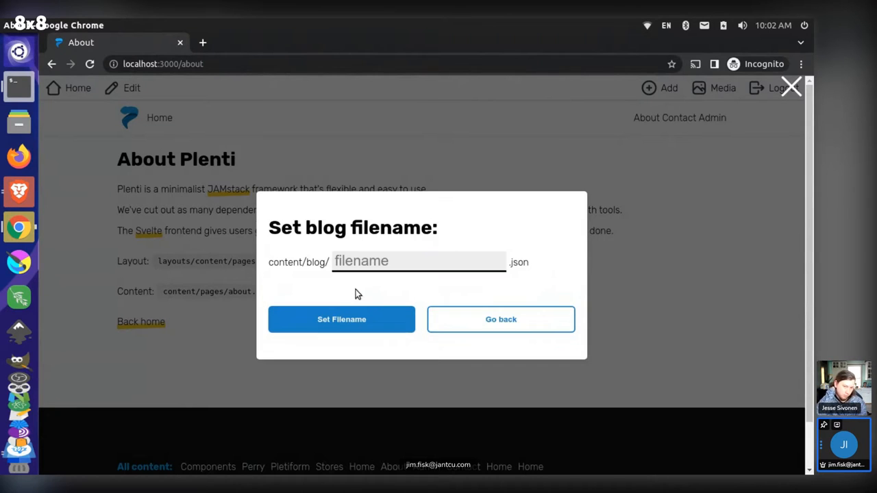
pyautogui.write('new-')
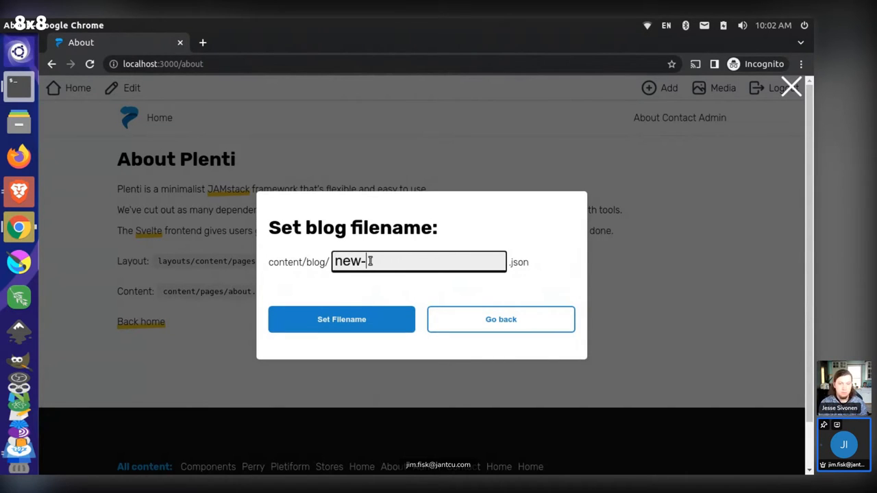
pyautogui.click(342, 319)
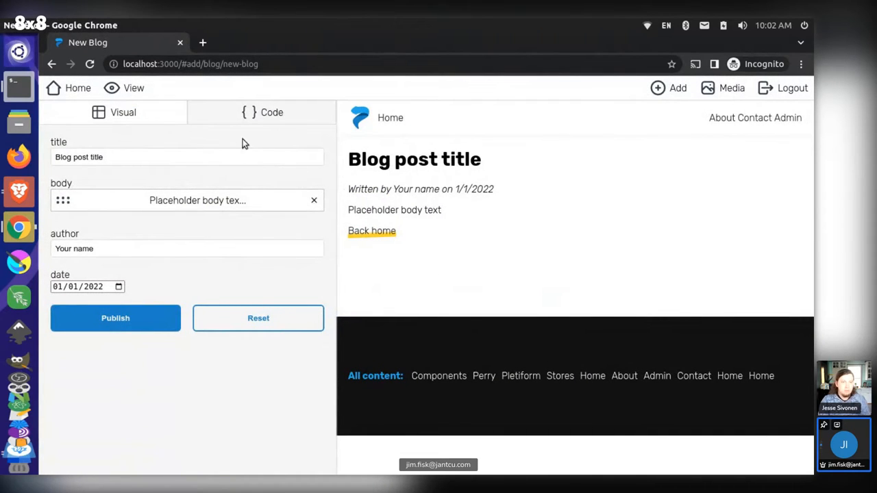
# Step: Expand the body field and set the post date to 06/16/2022
pyautogui.click(188, 157)
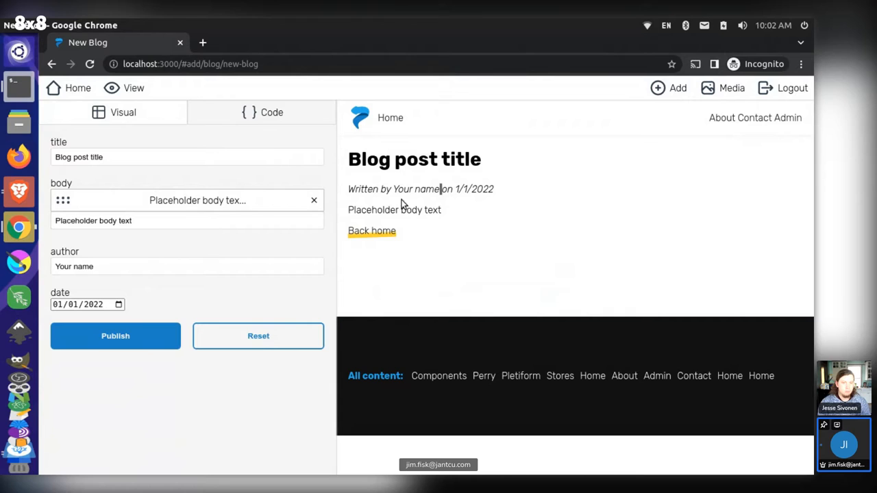
pyautogui.click(87, 304)
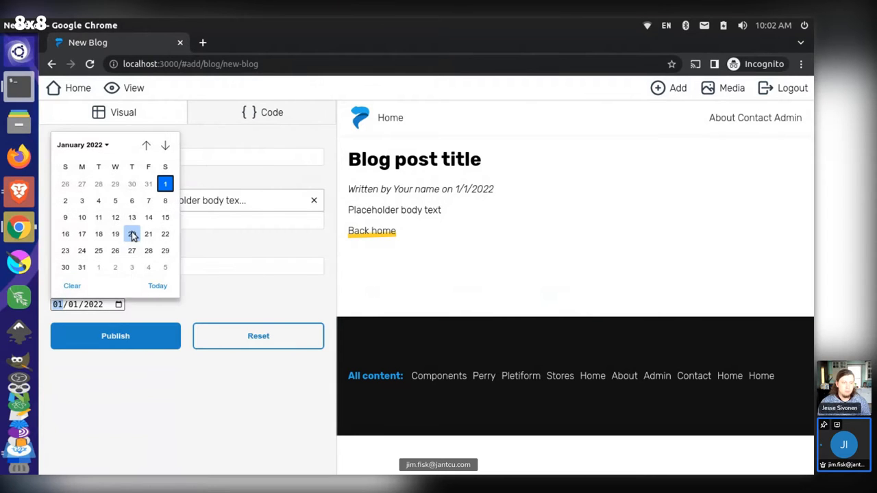
pyautogui.click(131, 233)
pyautogui.write('sdfsdf')
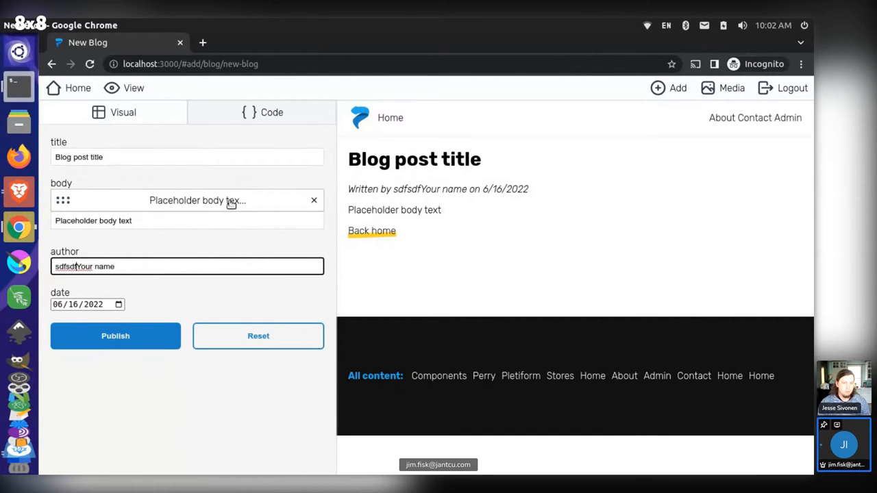
pyautogui.moveTo(155, 271)
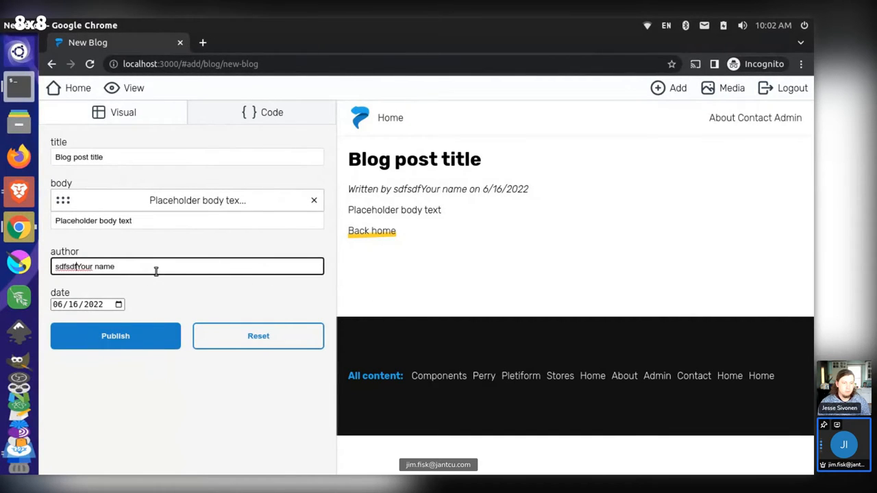
pyautogui.moveTo(341, 132)
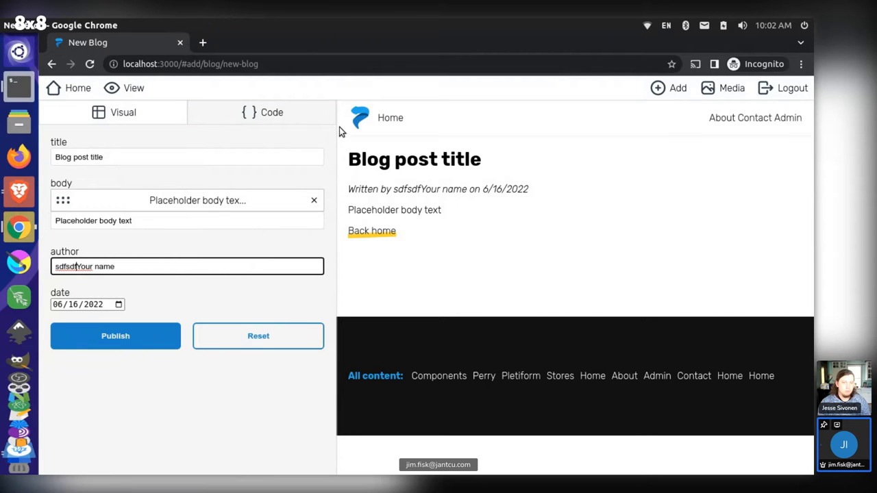
# Step: Reload the blog editor, preview the post without the editor, and return home
pyautogui.click(90, 64)
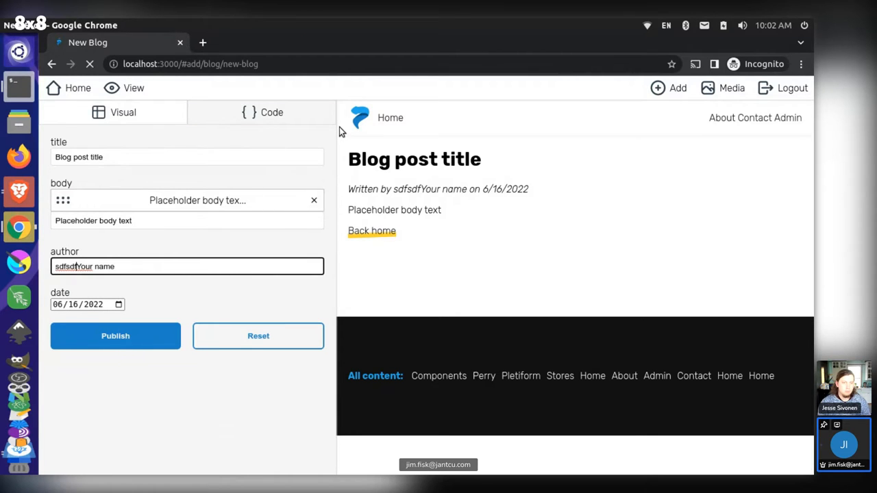
pyautogui.click(116, 336)
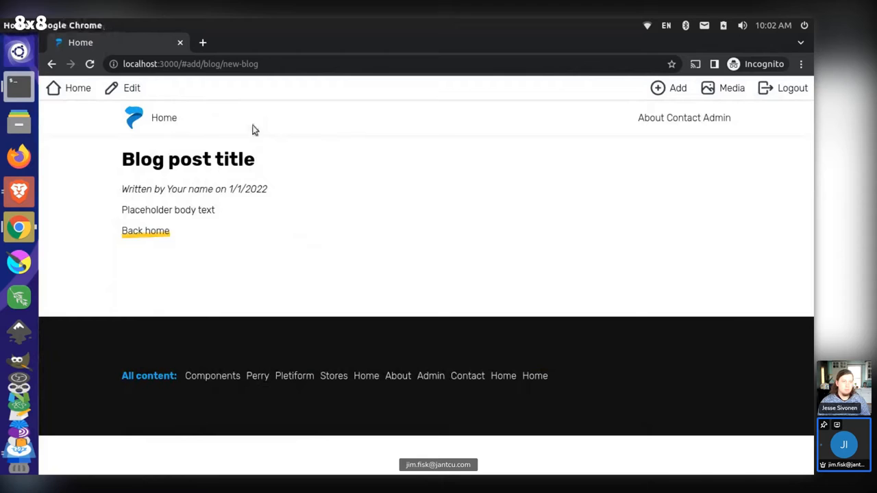
pyautogui.click(132, 88)
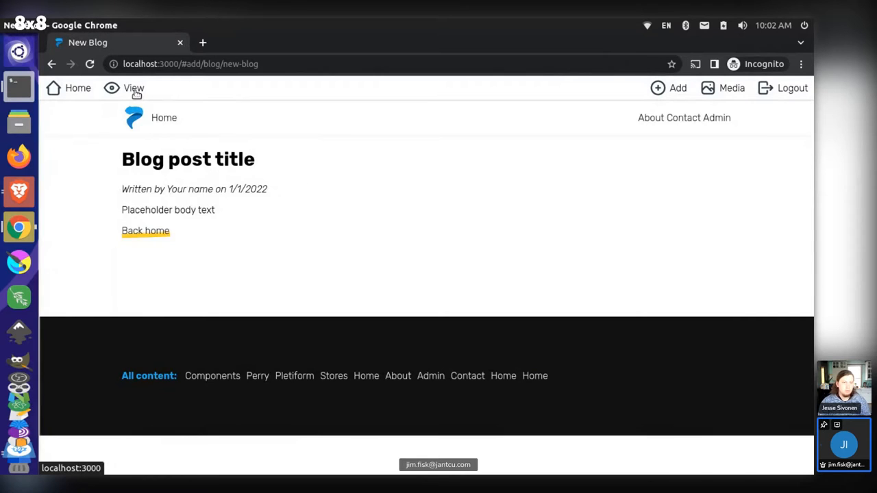
pyautogui.click(133, 88)
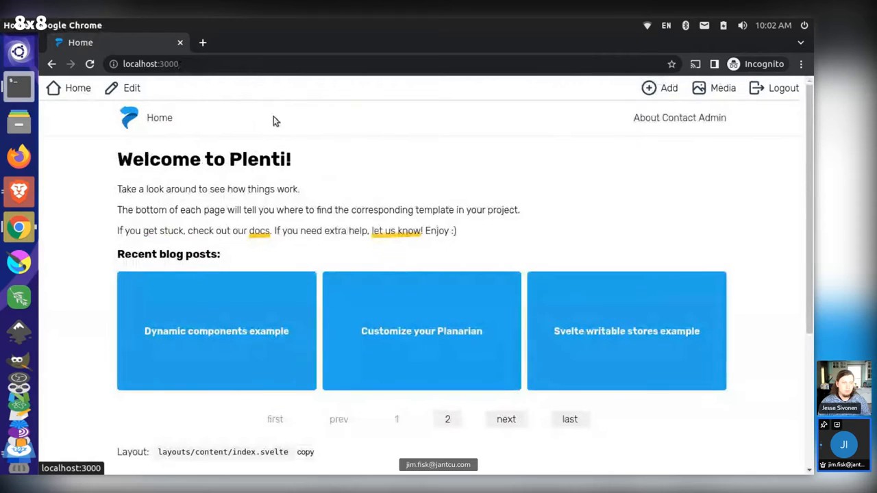
# Step: From the About page, add a new page with the filename asdf
pyautogui.click(655, 118)
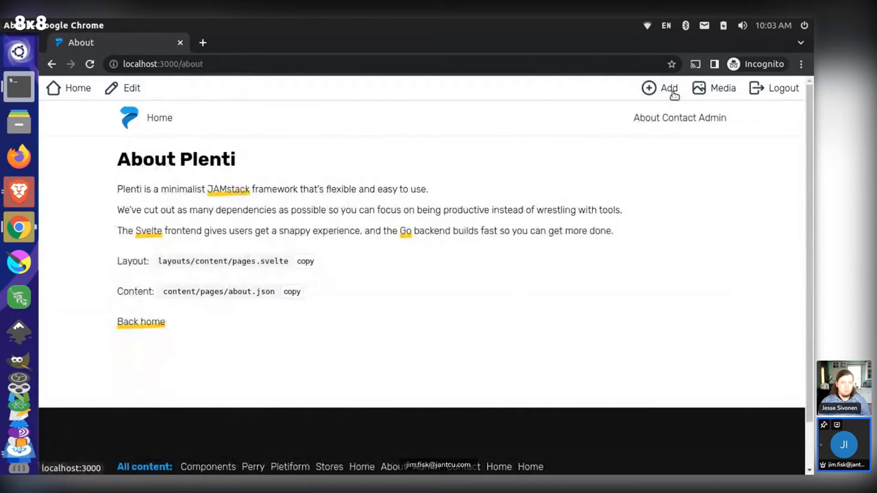
pyautogui.click(669, 88)
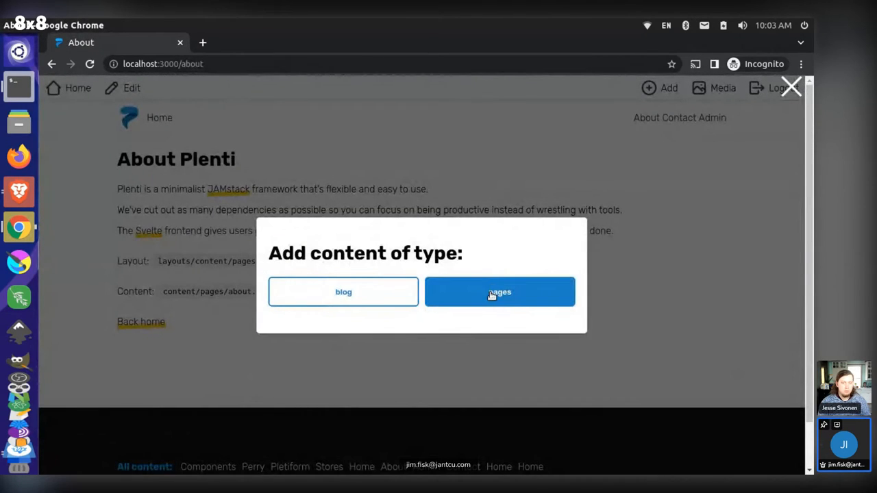
pyautogui.click(500, 292)
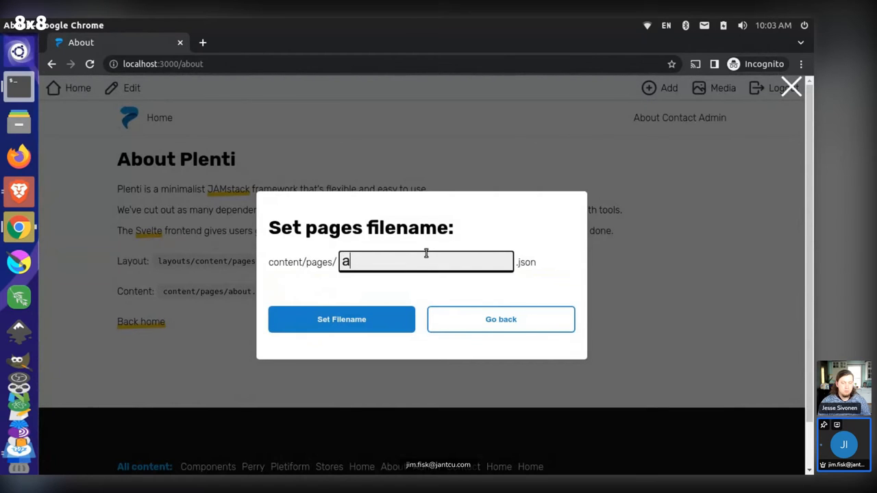
pyautogui.write('sdf')
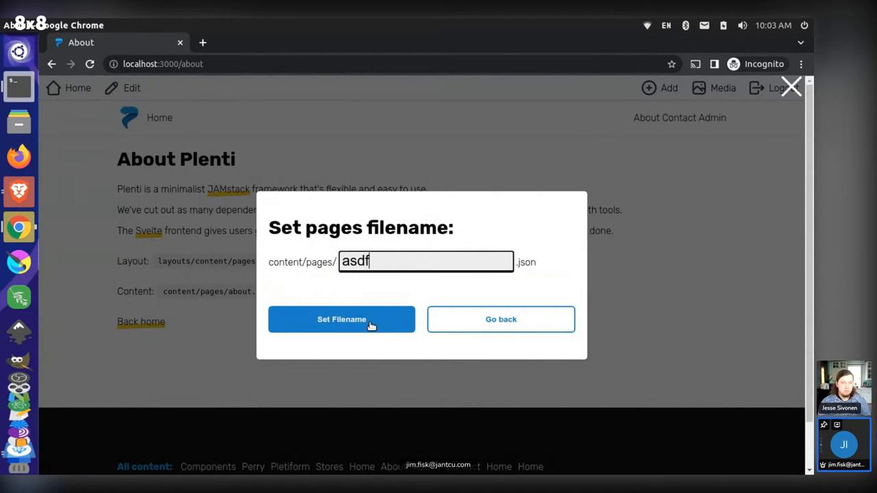
pyautogui.click(341, 319)
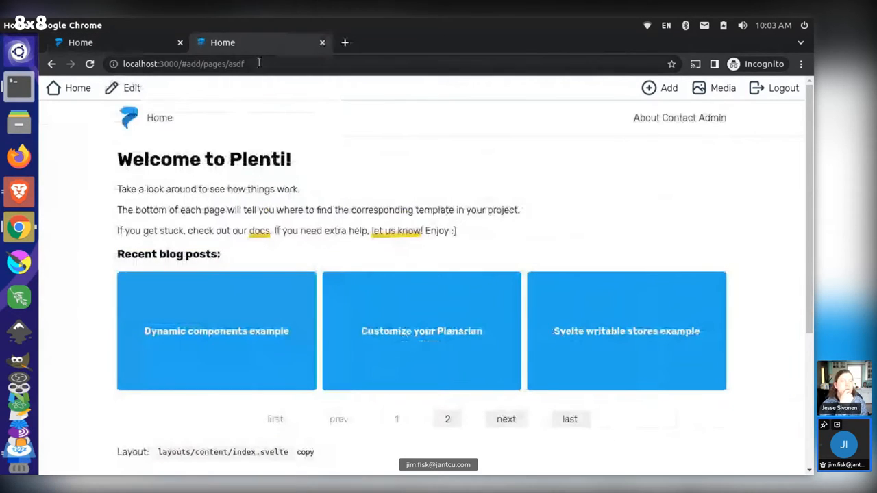
# Step: Load localhost:3000/spa/ejected/blueprints.js in the second tab and inspect its blueprints
pyautogui.click(205, 64)
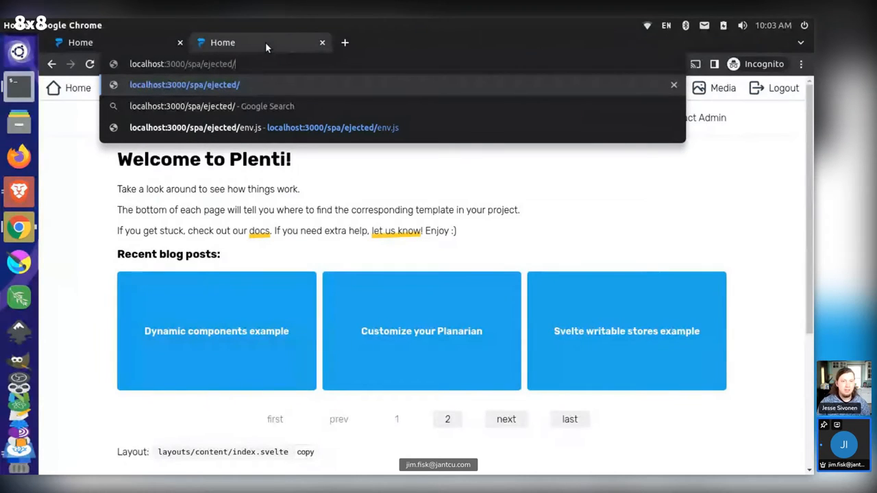
pyautogui.write('blueprints.js')
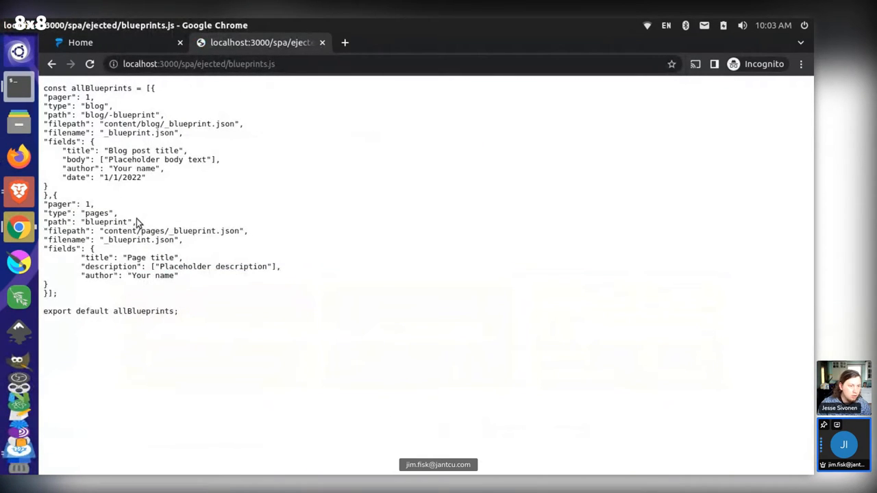
pyautogui.doubleClick(98, 214)
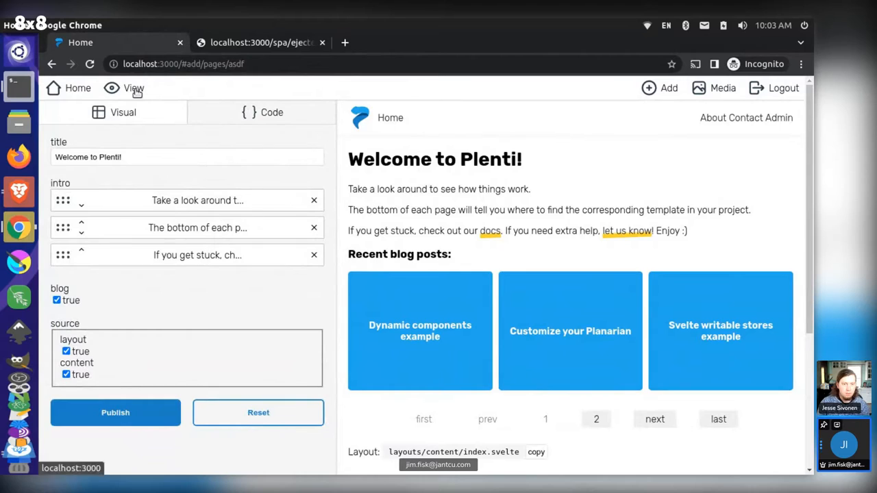
# Step: Start adding blog content, then back out of the blog filename dialog
pyautogui.click(659, 87)
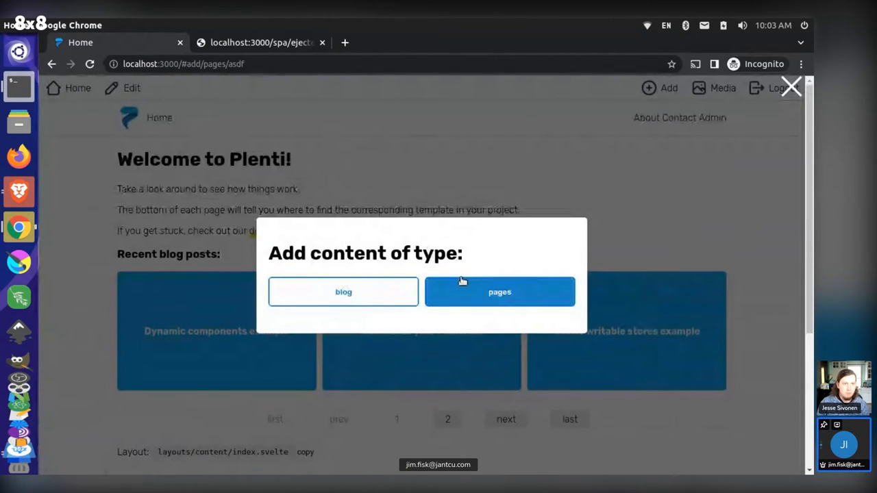
pyautogui.click(344, 292)
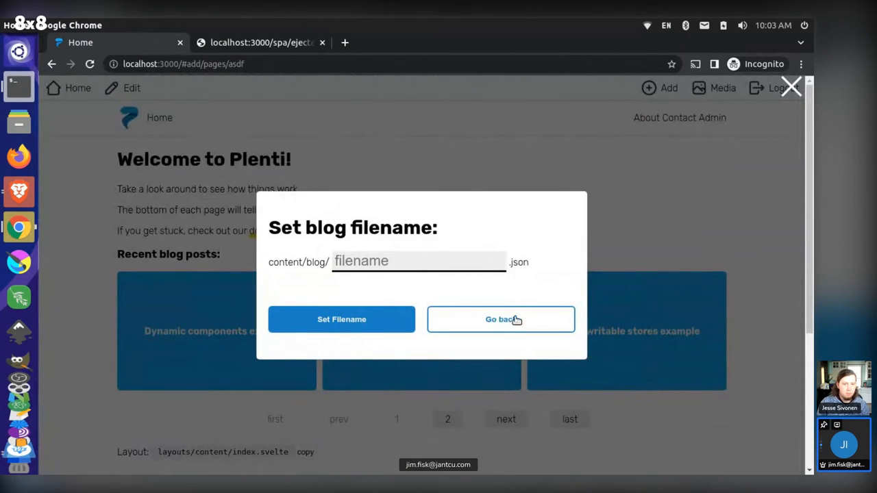
pyautogui.click(418, 261)
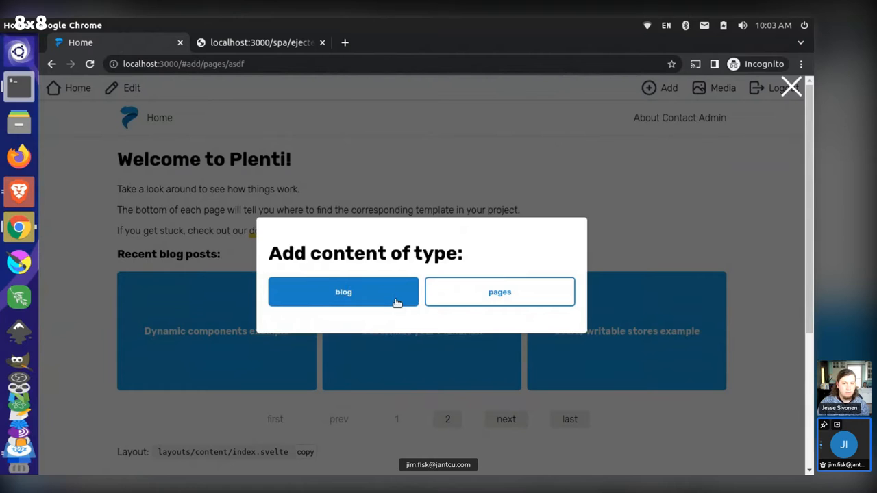
# Step: Choose blog, type 'fdsfdf' into the draft, start another post, and dismiss the filename prompt
pyautogui.click(343, 291)
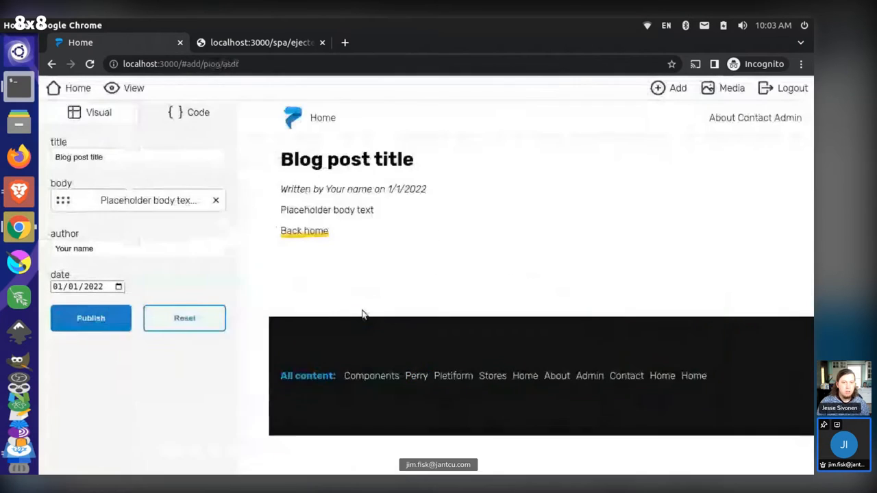
pyautogui.write('fdsfdf')
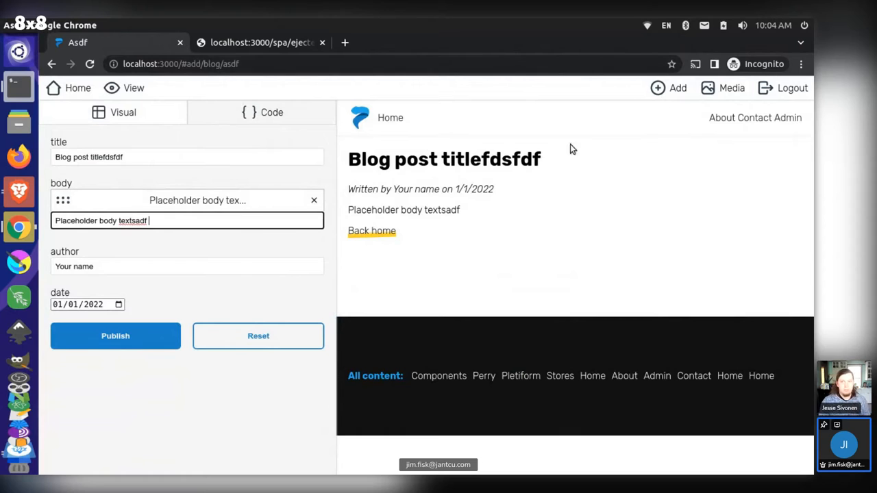
pyautogui.click(115, 336)
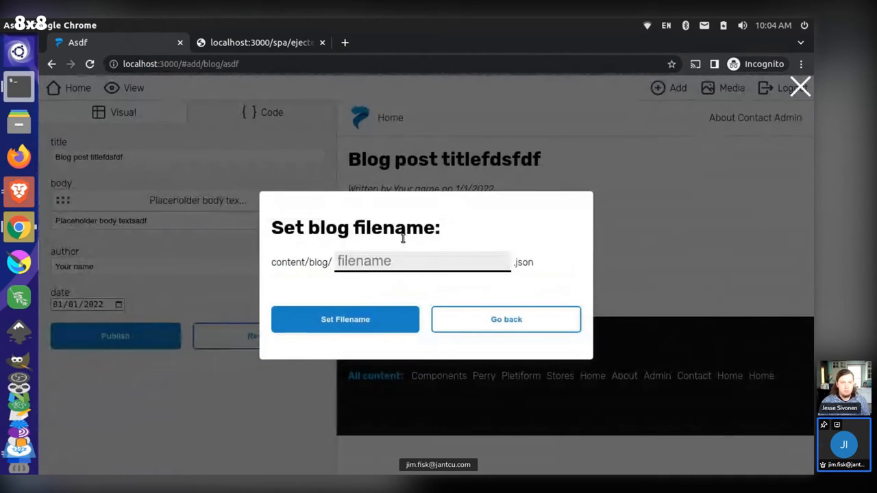
pyautogui.click(421, 262)
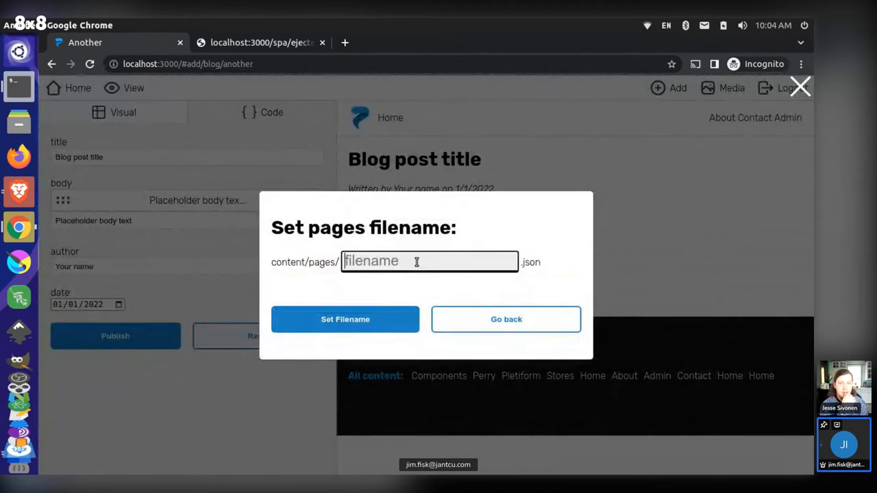
pyautogui.click(345, 319)
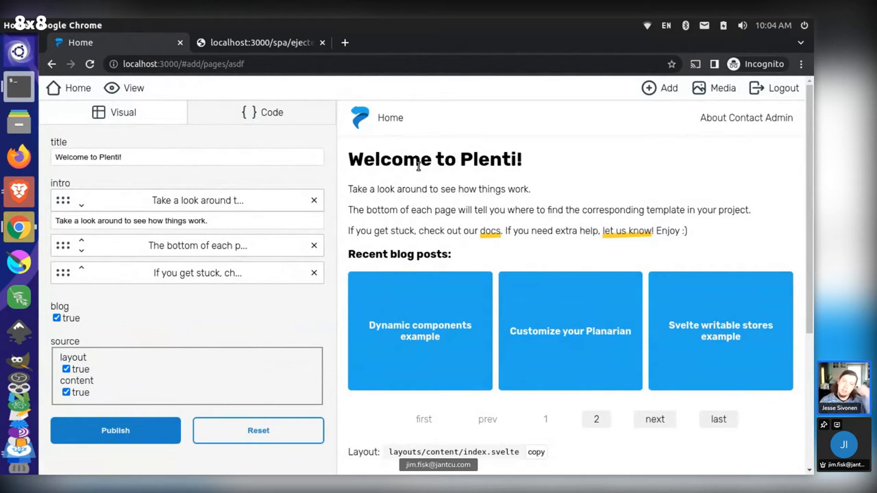
pyautogui.click(260, 42)
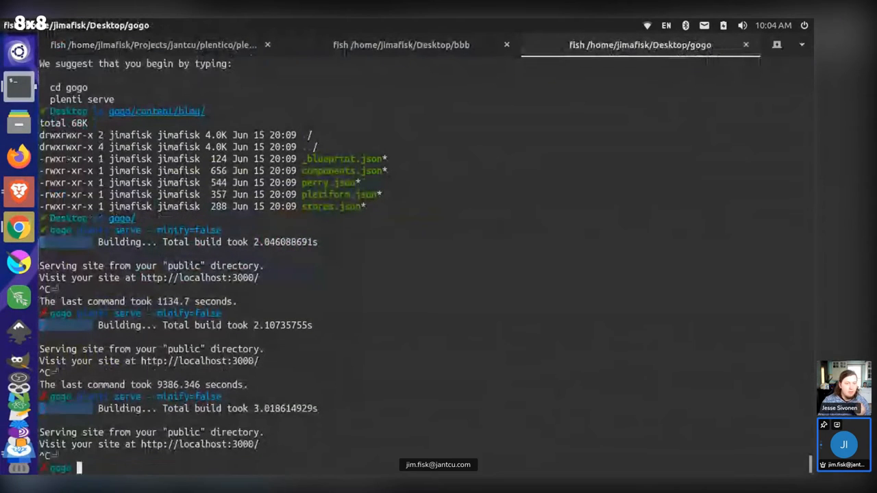
# Step: Run 'plenti serve --minify=false' in the bbb shell and switch back to Chrome
pyautogui.click(401, 45)
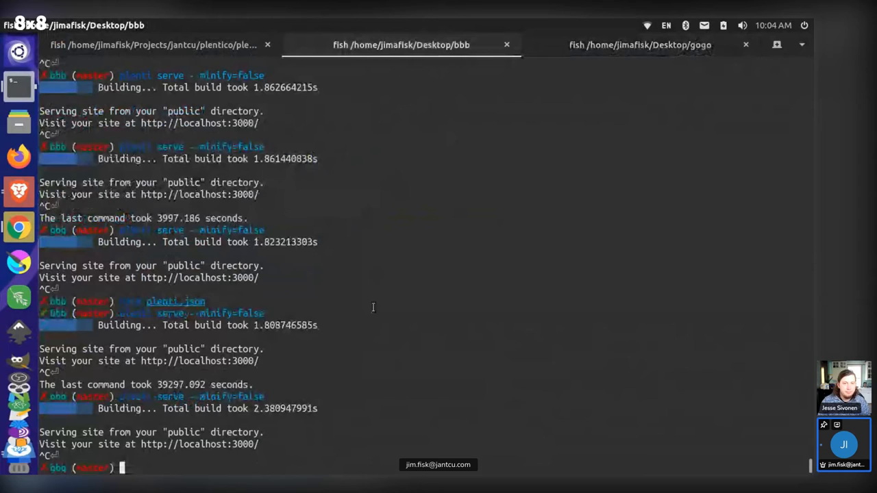
pyautogui.write('plenti serve --minify=false')
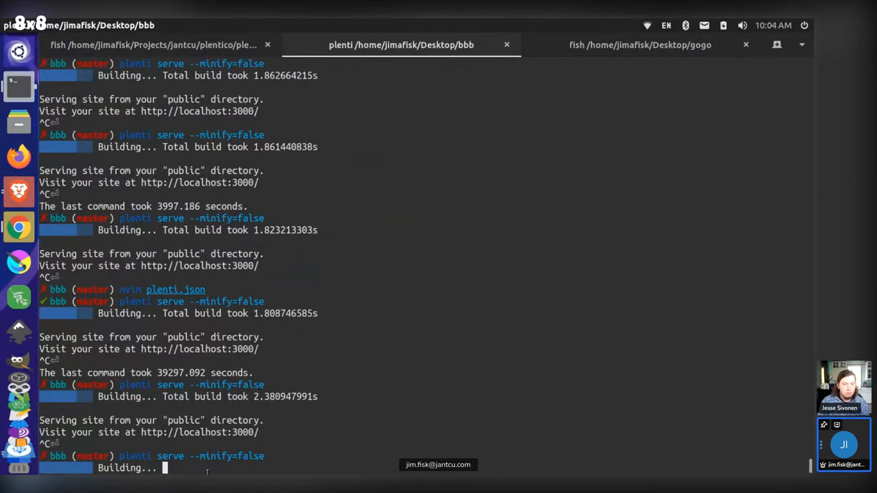
pyautogui.press('alt+Tab')
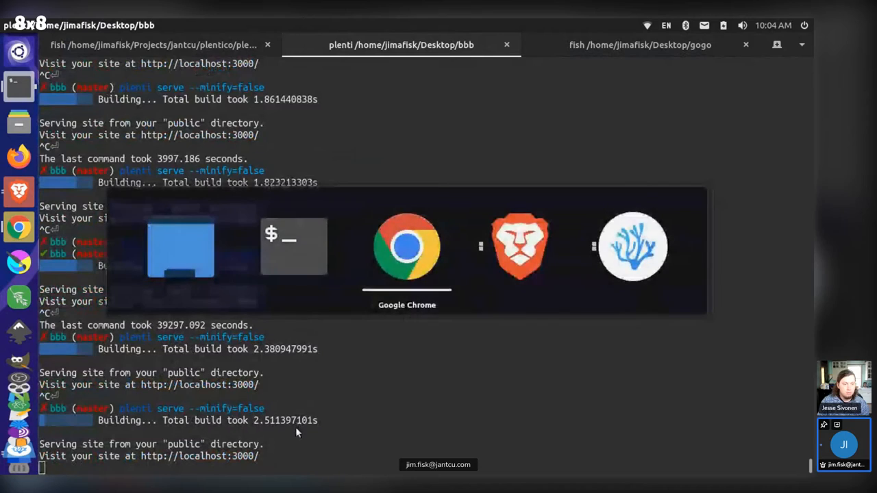
pyautogui.click(407, 247)
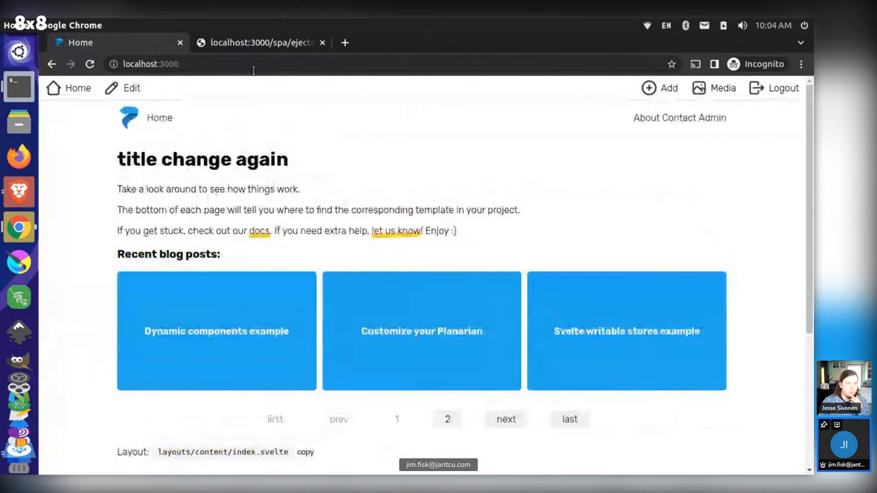
# Step: Open the Planarian blog post, return home, add a test item, then cancel the yo filename
pyautogui.click(421, 331)
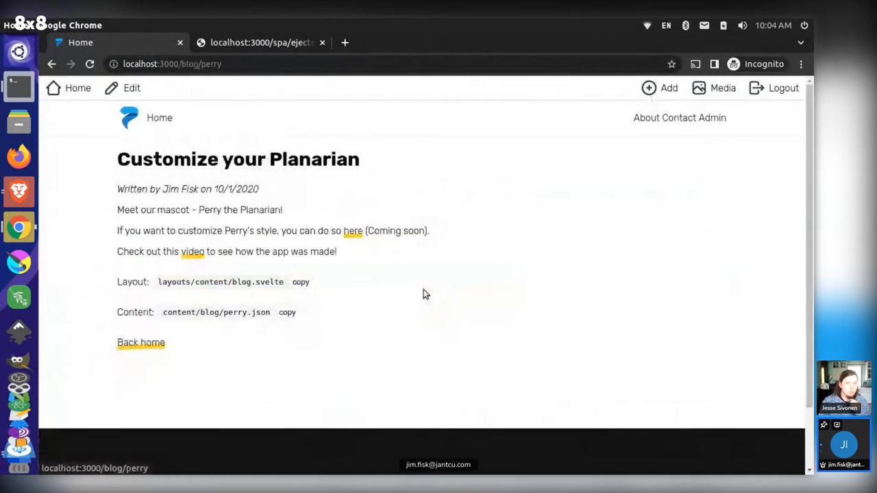
pyautogui.click(77, 87)
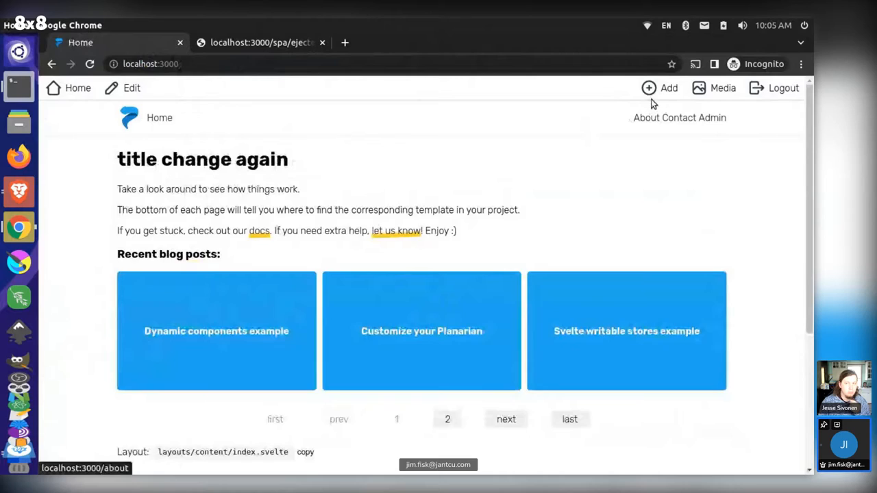
pyautogui.click(659, 87)
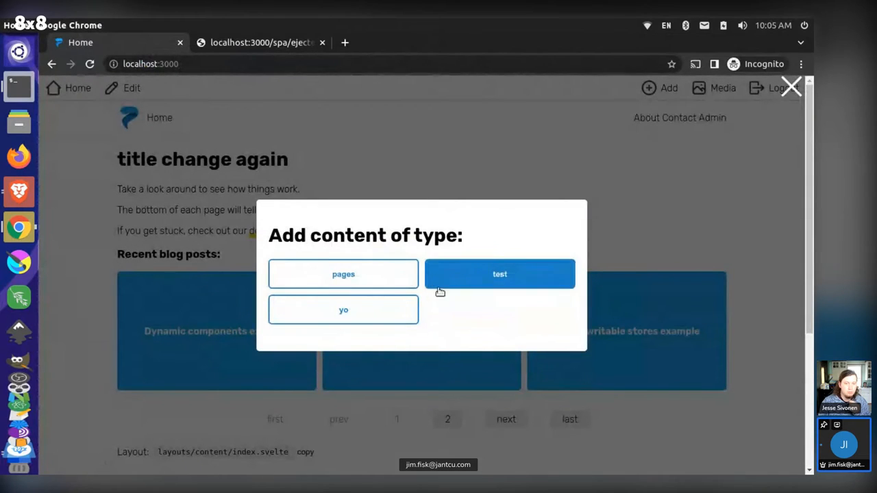
pyautogui.click(343, 274)
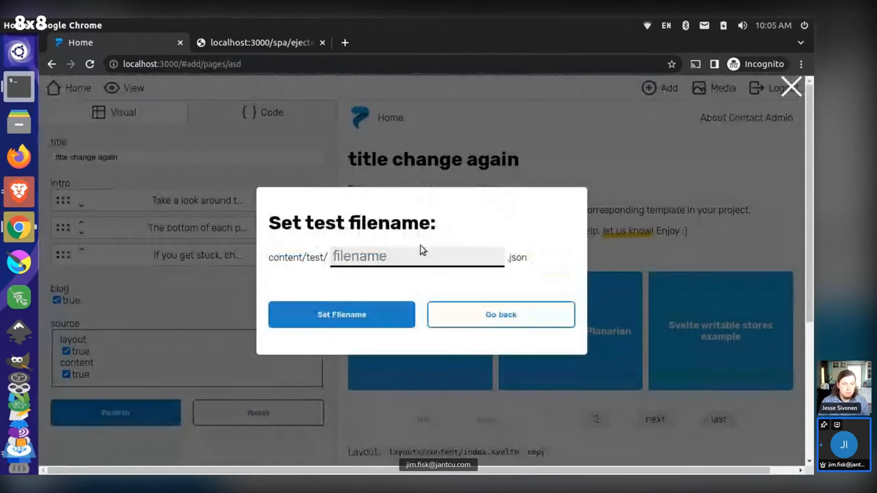
pyautogui.click(341, 315)
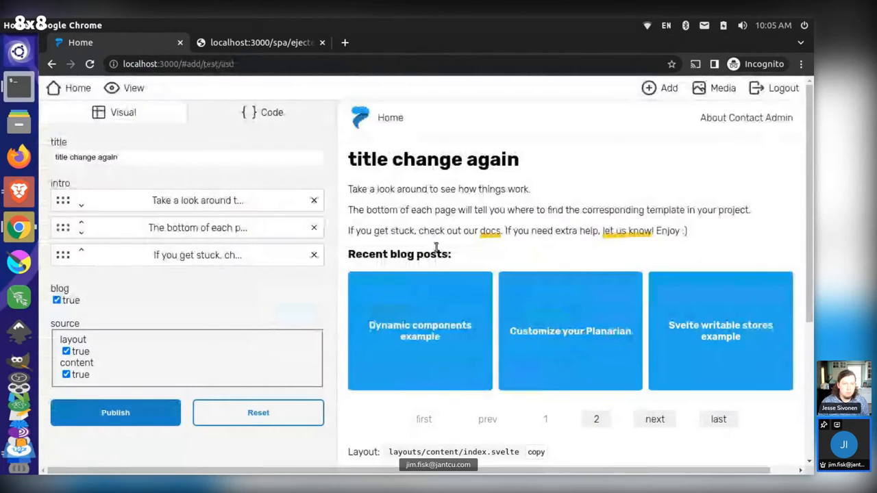
pyautogui.click(115, 412)
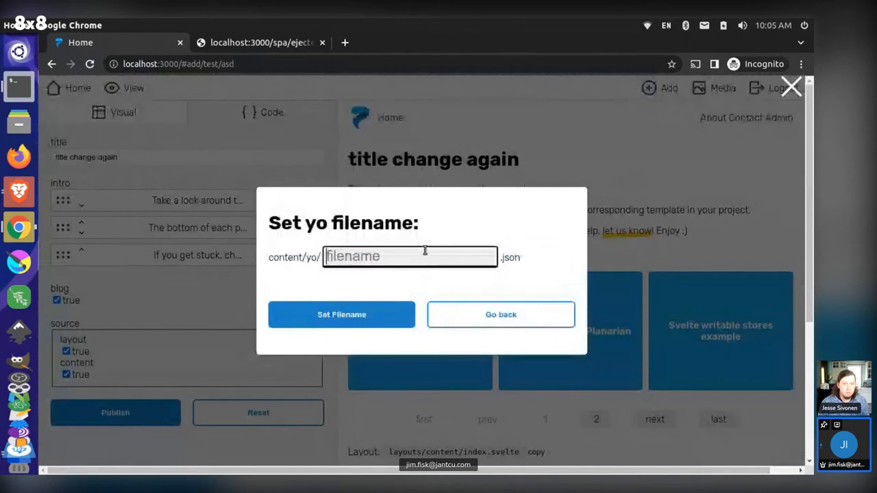
pyautogui.click(341, 315)
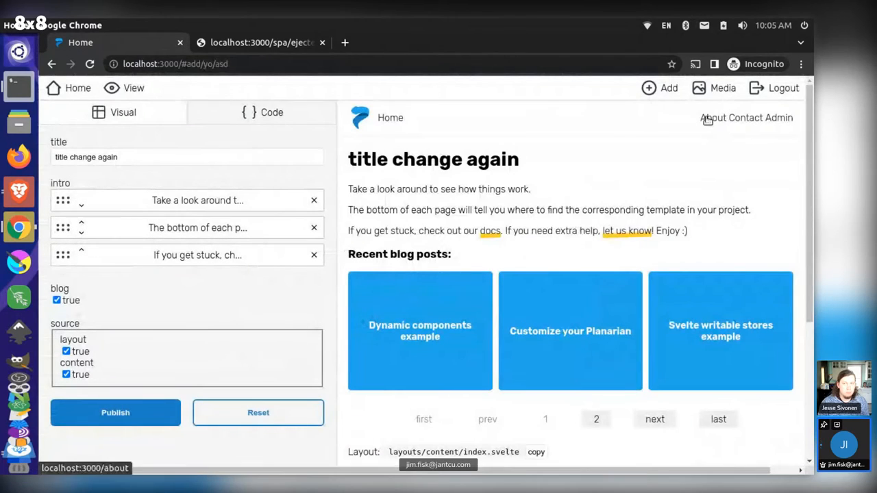
pyautogui.click(707, 118)
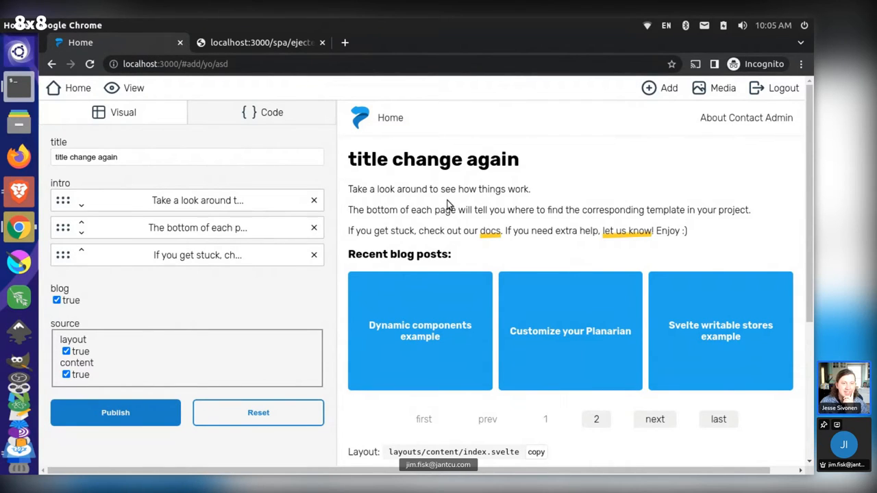
pyautogui.moveTo(442, 149)
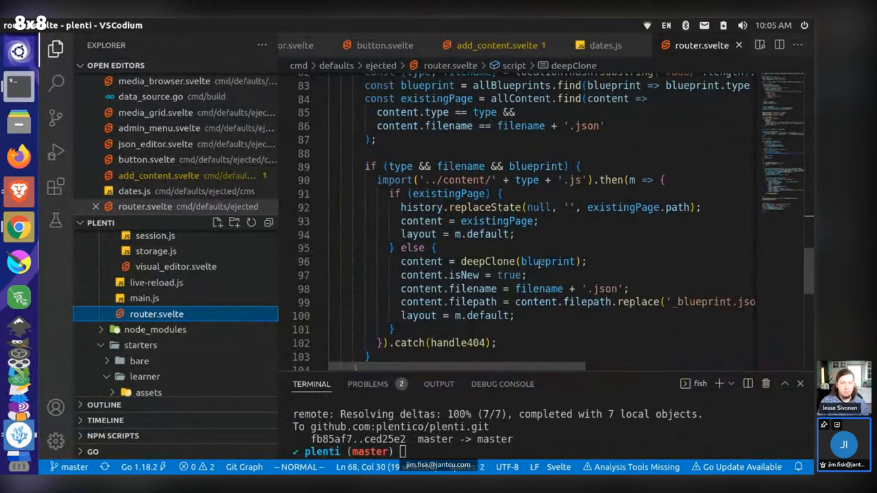
pyautogui.moveTo(541, 221)
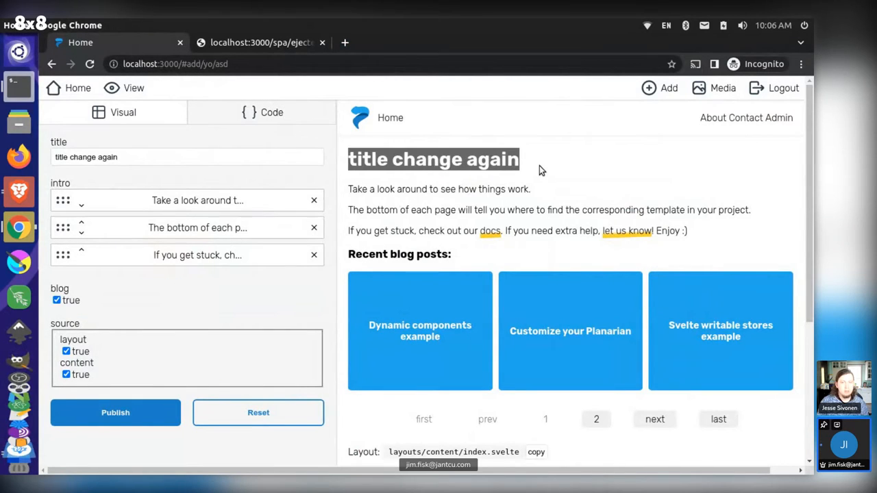
pyautogui.moveTo(678, 101)
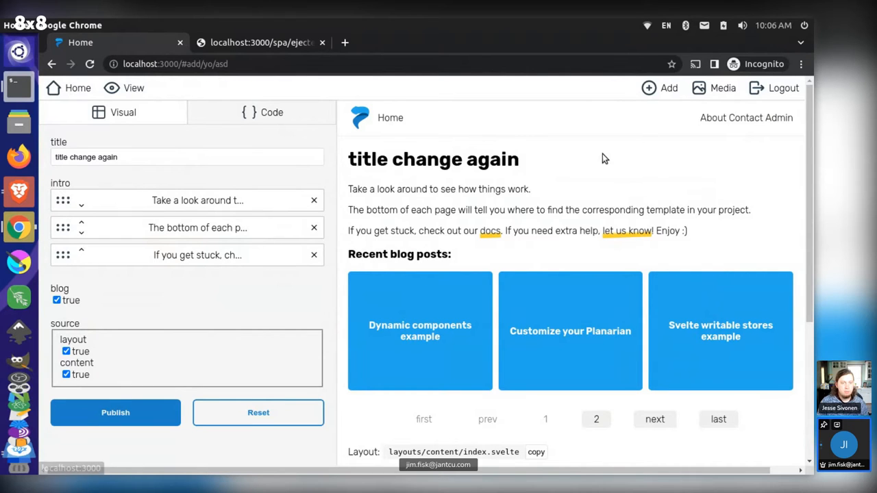
pyautogui.moveTo(374, 335)
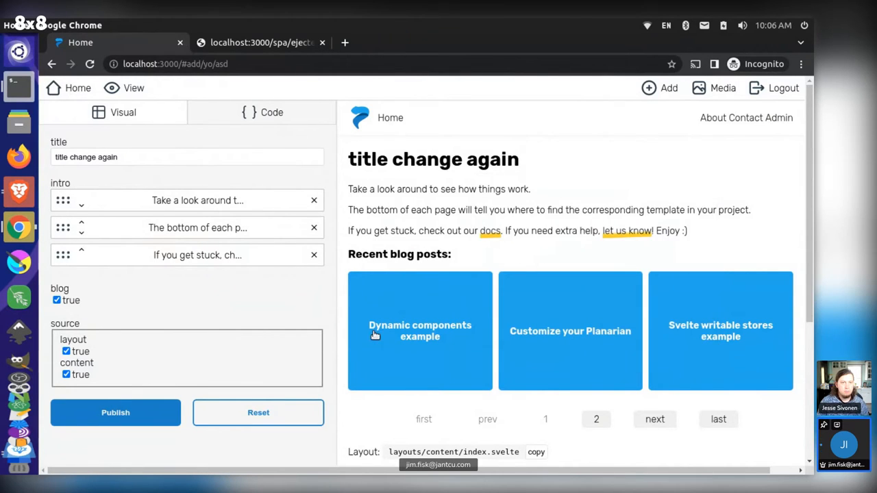
# Step: Open Chrome DevTools console with F12 while the test filename prompt is shown
pyautogui.press('F12')
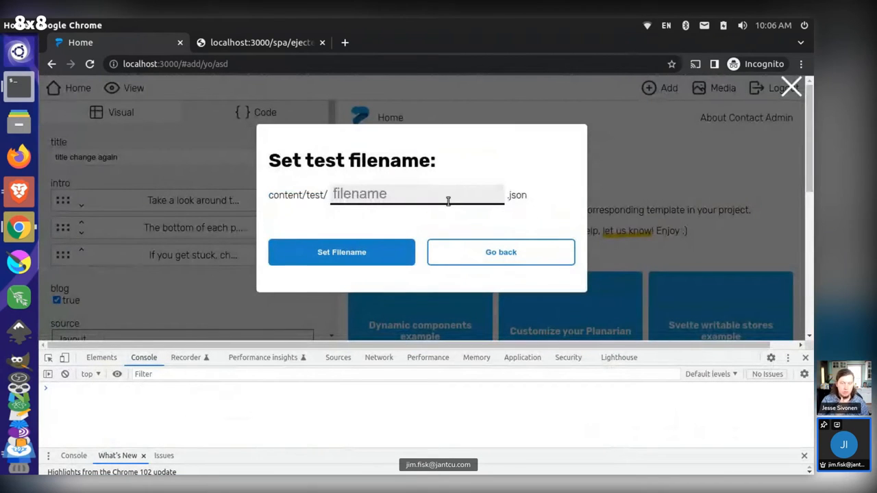
# Step: Confirm the test filename to trigger the undefined-length TypeError, then edit the address toward localhost:3000
pyautogui.click(342, 253)
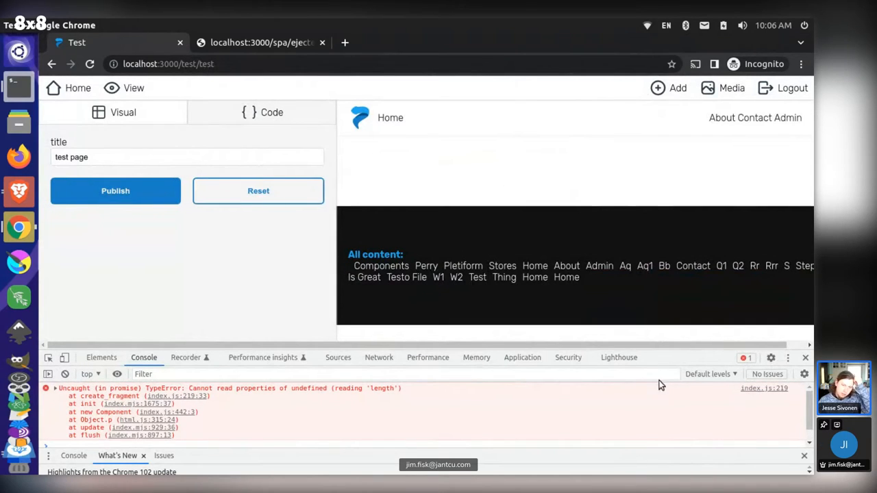
pyautogui.moveTo(509, 235)
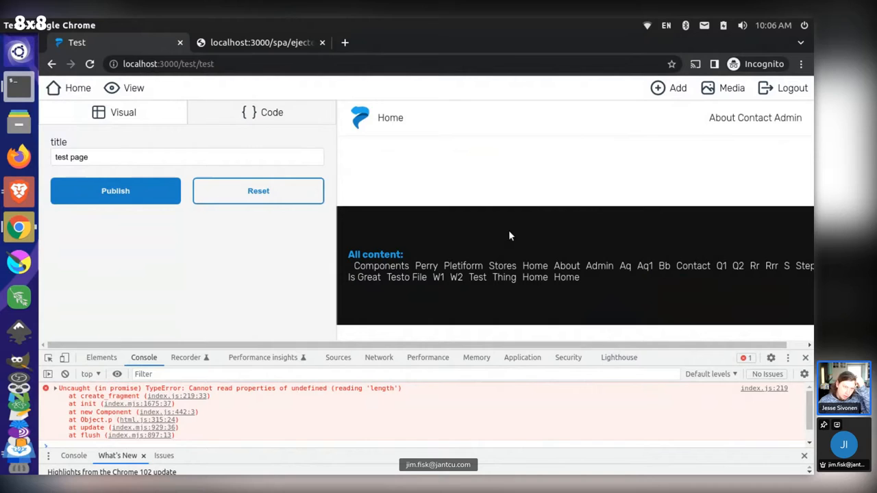
pyautogui.click(168, 63)
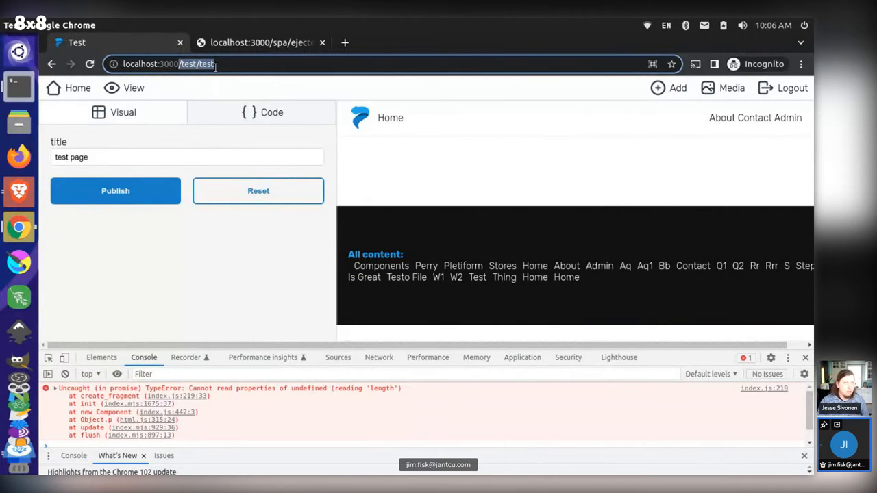
pyautogui.click(115, 190)
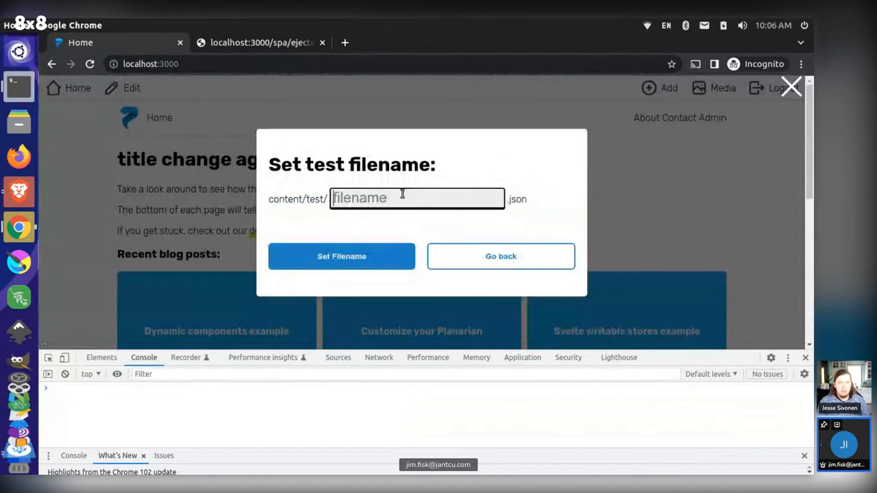
# Step: Create a new test item with the filename 'opopo'
pyautogui.write('o')
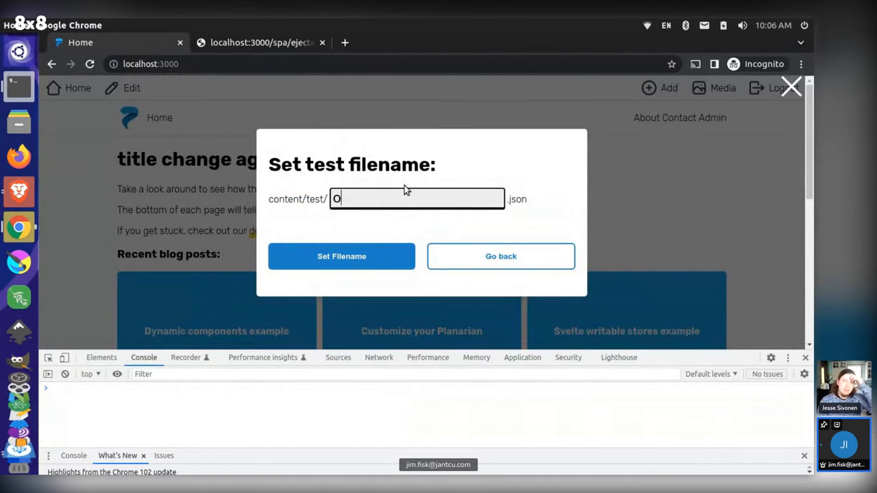
pyautogui.write('popo')
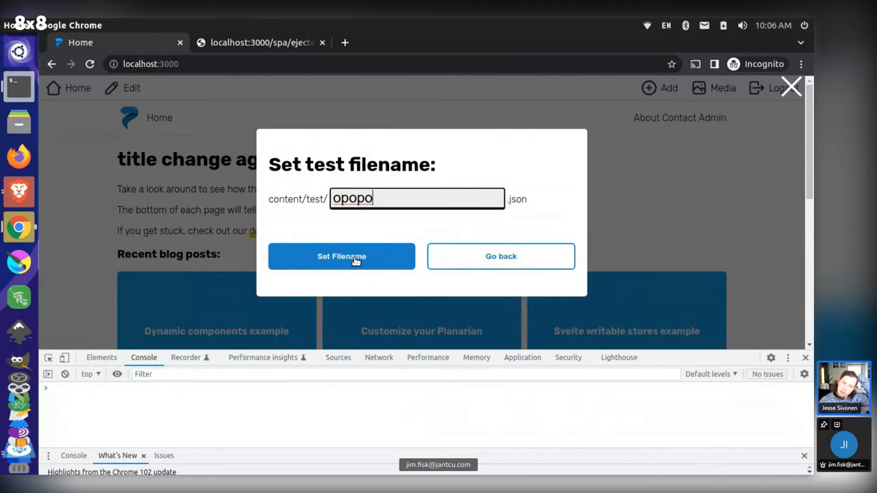
pyautogui.moveTo(342, 256)
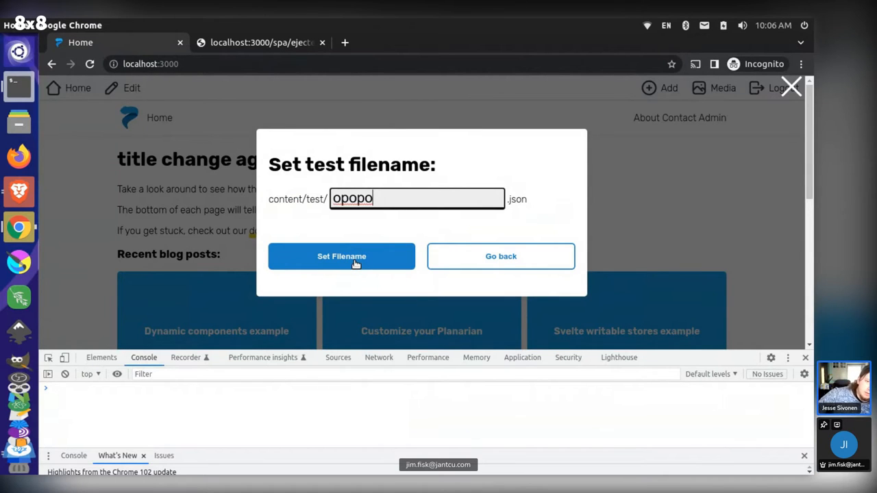
pyautogui.click(341, 257)
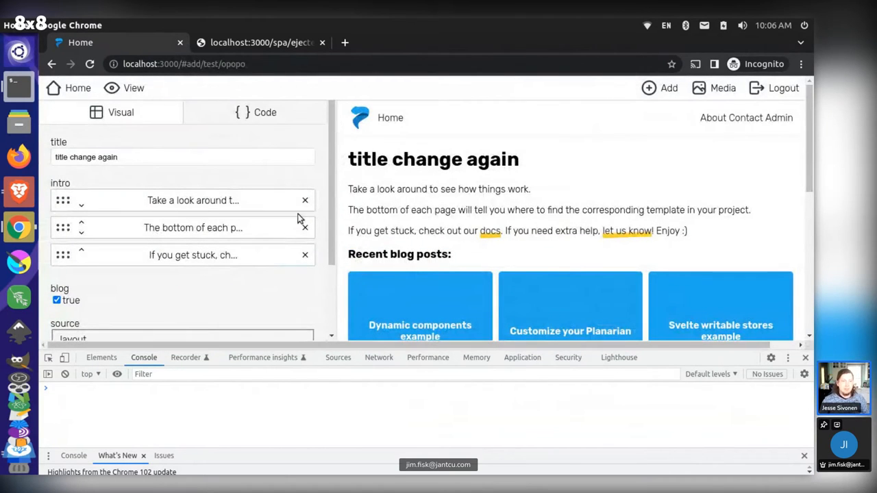
# Step: Add another test item named 'test', reopening the existing test page with its console error
pyautogui.click(659, 87)
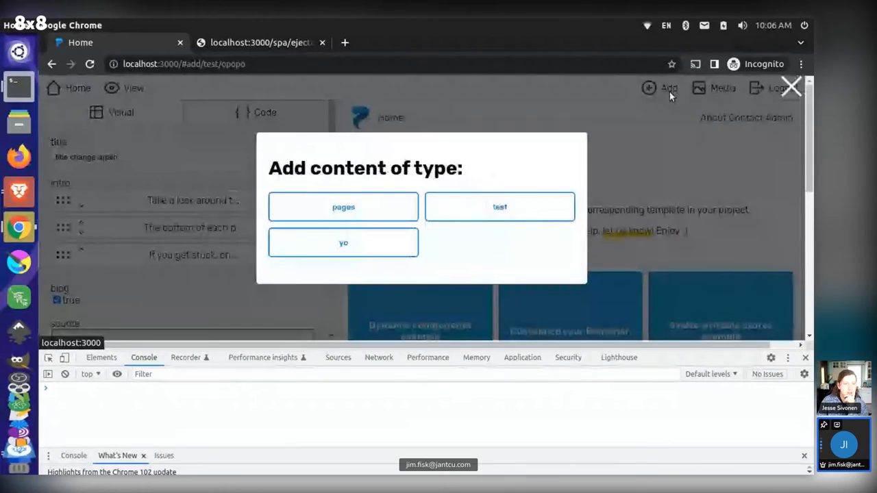
pyautogui.click(500, 206)
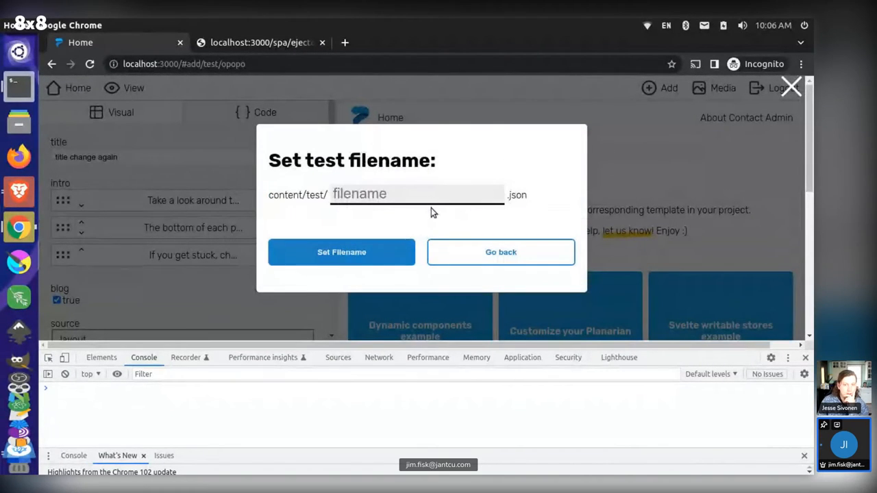
pyautogui.click(417, 194)
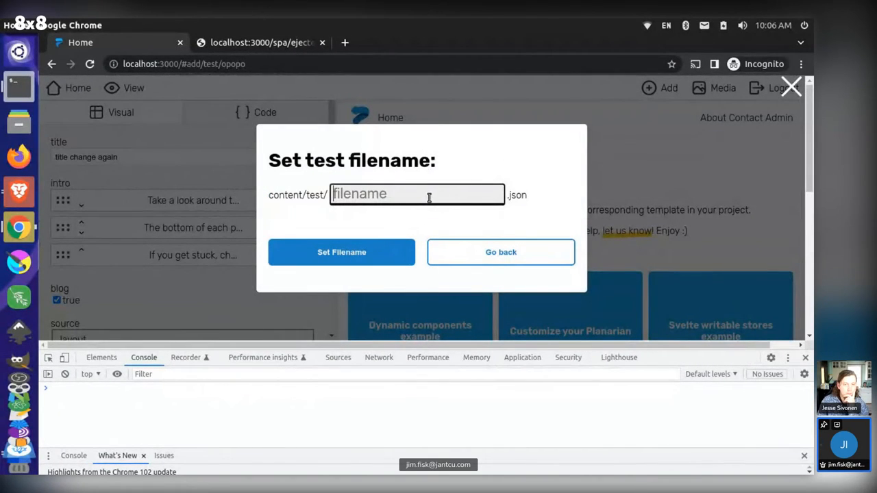
pyautogui.write('test')
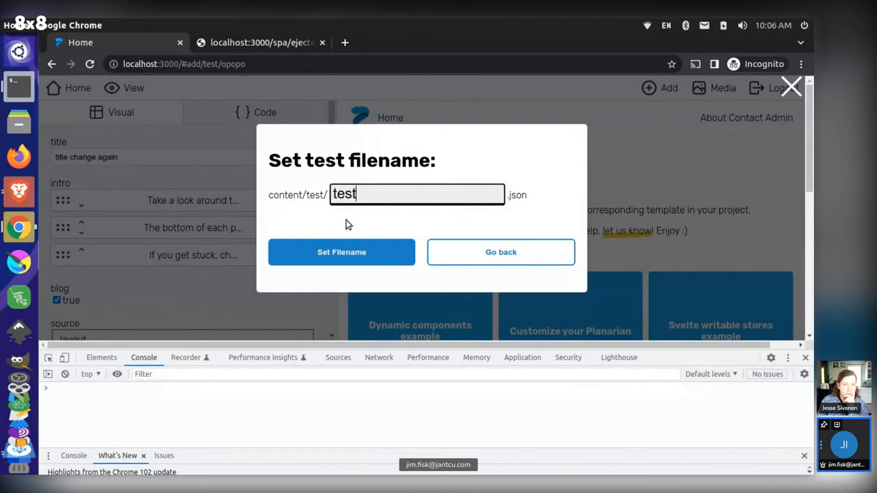
pyautogui.click(342, 251)
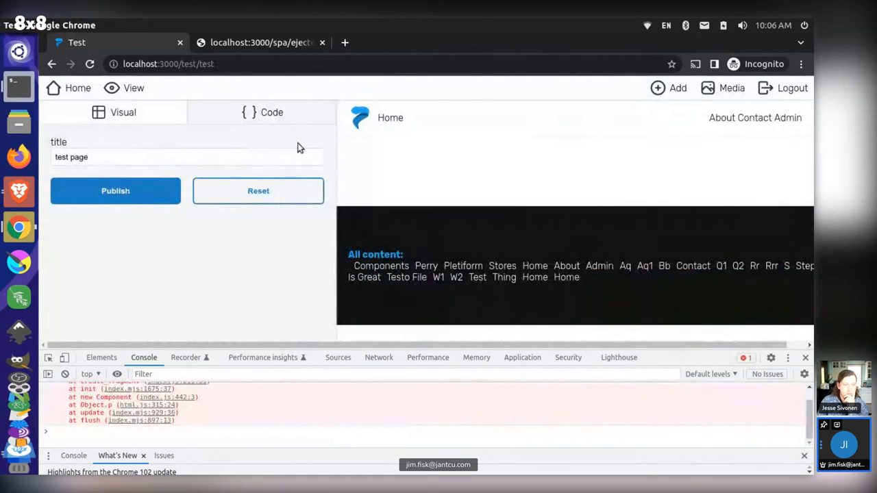
pyautogui.moveTo(630, 125)
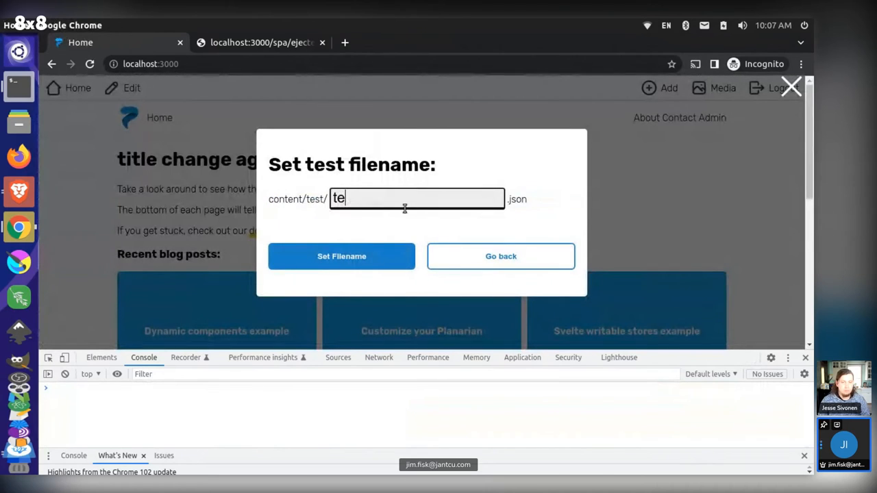
# Step: Back out of the rejected 'te st' filename, close the extra localhost tab, and switch to Brave
pyautogui.write('st')
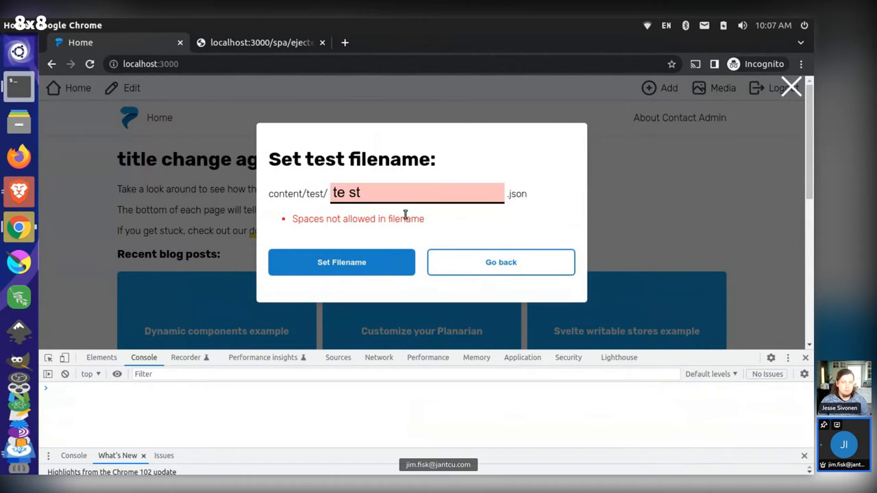
pyautogui.moveTo(459, 224)
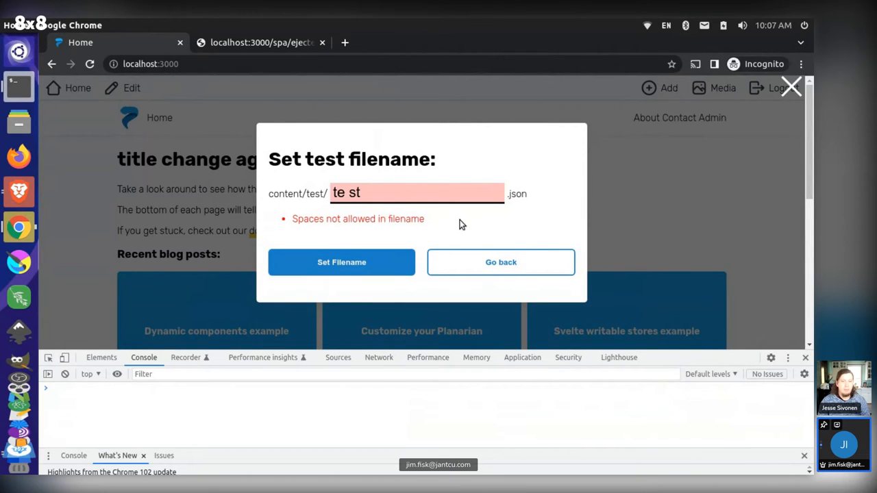
pyautogui.moveTo(468, 218)
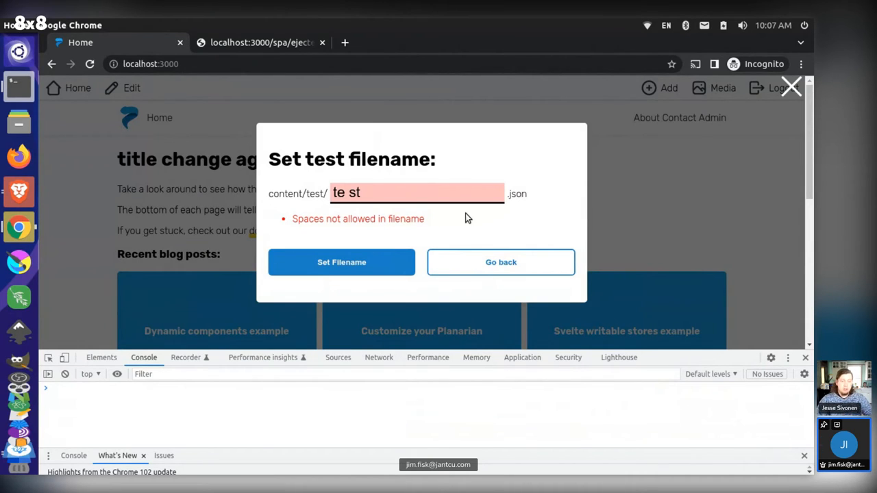
pyautogui.moveTo(517, 263)
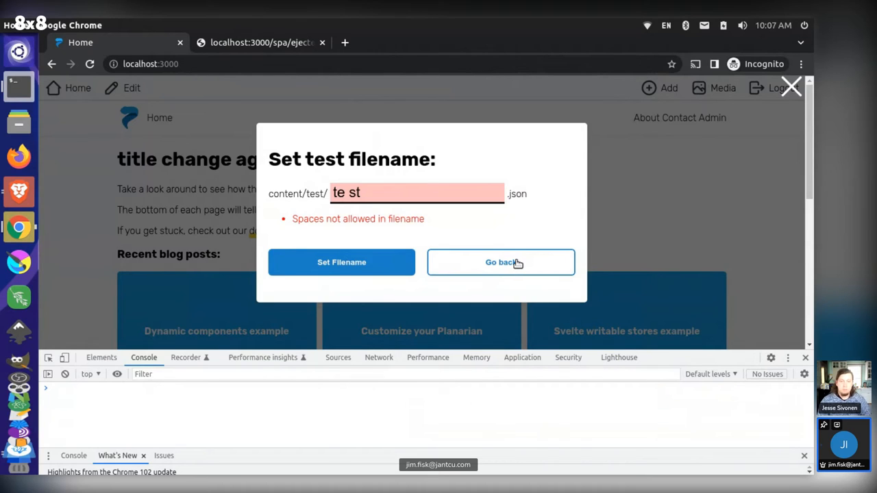
pyautogui.moveTo(480, 228)
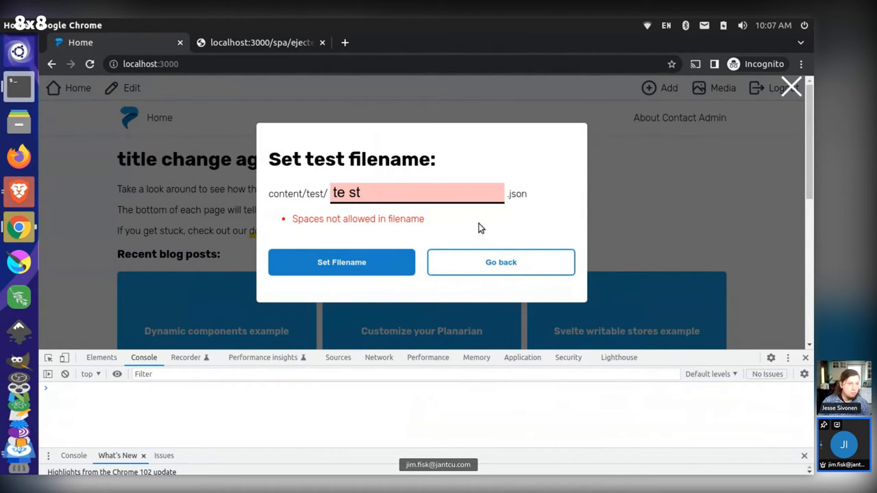
pyautogui.click(501, 262)
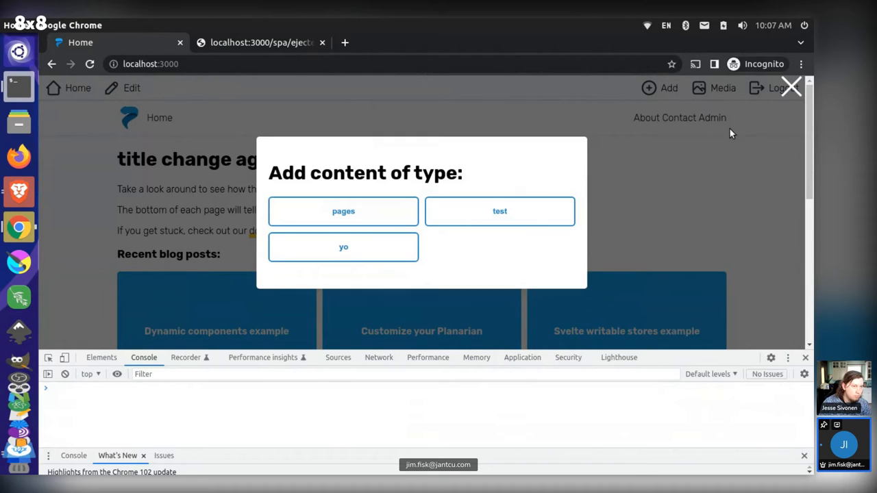
pyautogui.click(790, 87)
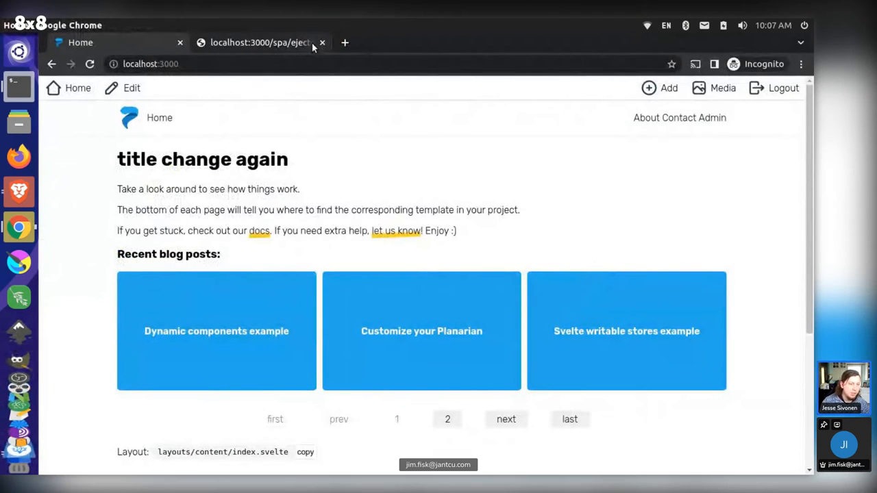
pyautogui.click(259, 42)
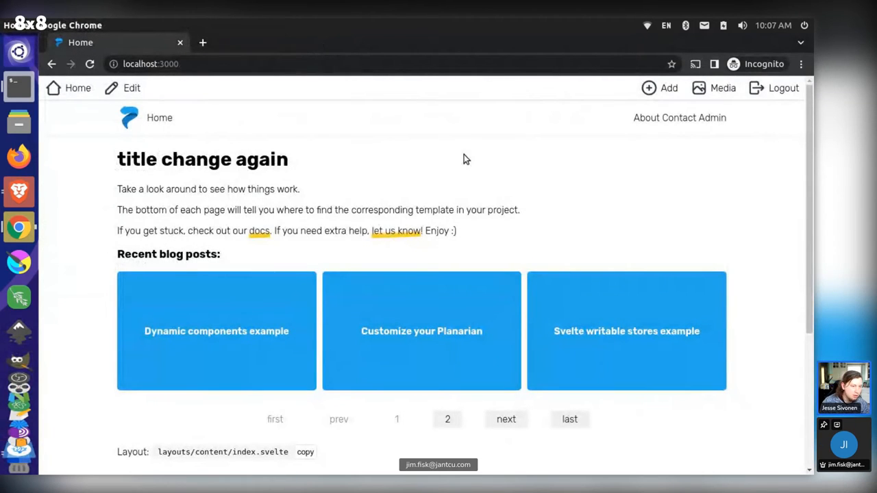
pyautogui.click(494, 41)
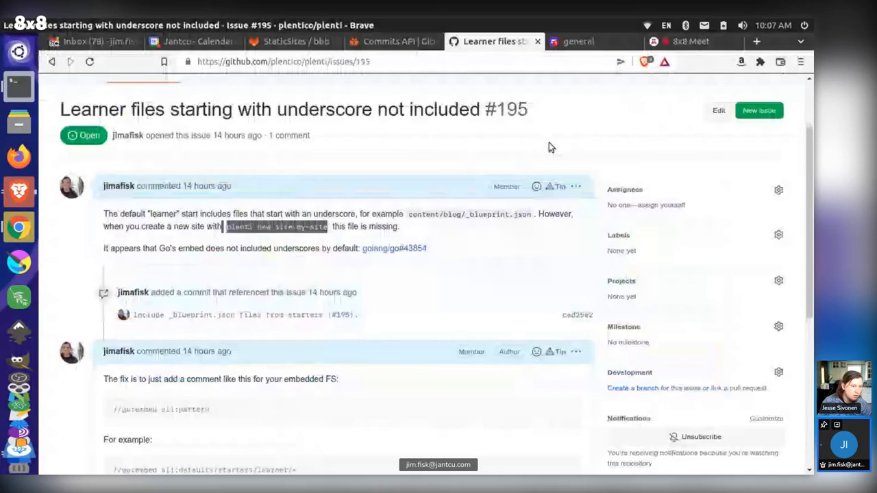
# Step: Open closed pull request #194 'Fix CMS bugs' and scroll through its commit diffs
pyautogui.scroll(3)
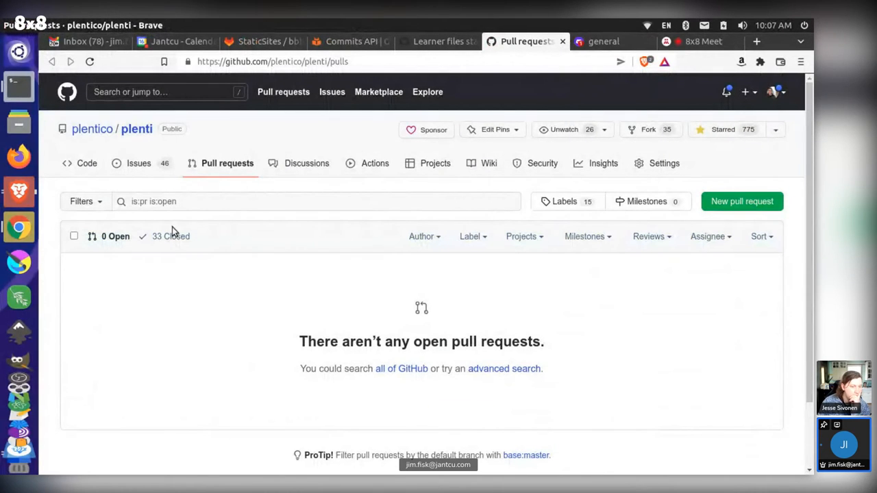
pyautogui.click(170, 236)
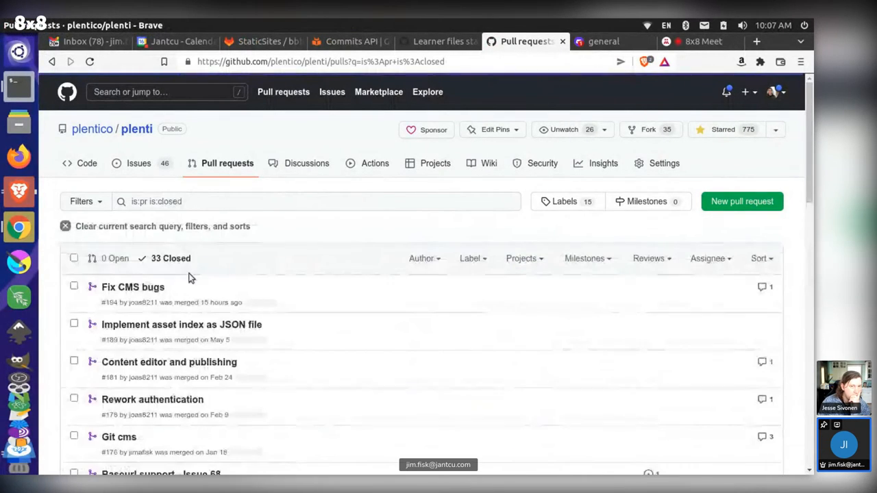
pyautogui.click(132, 287)
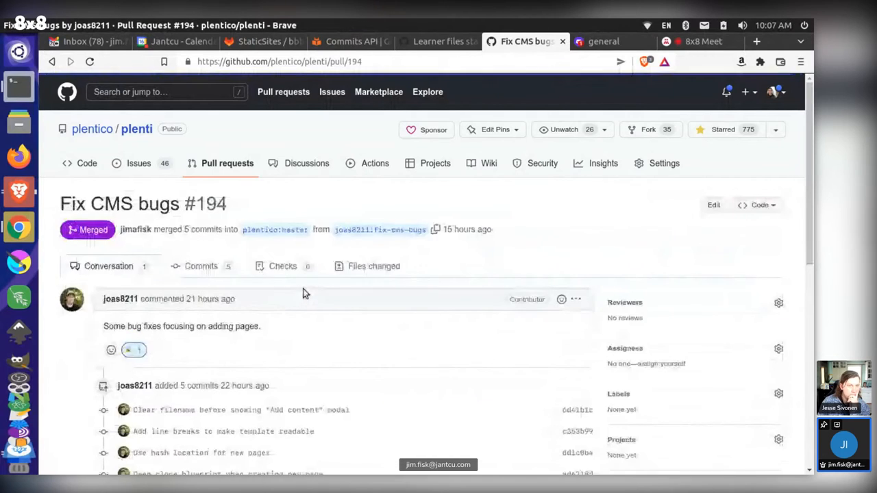
pyautogui.scroll(-3)
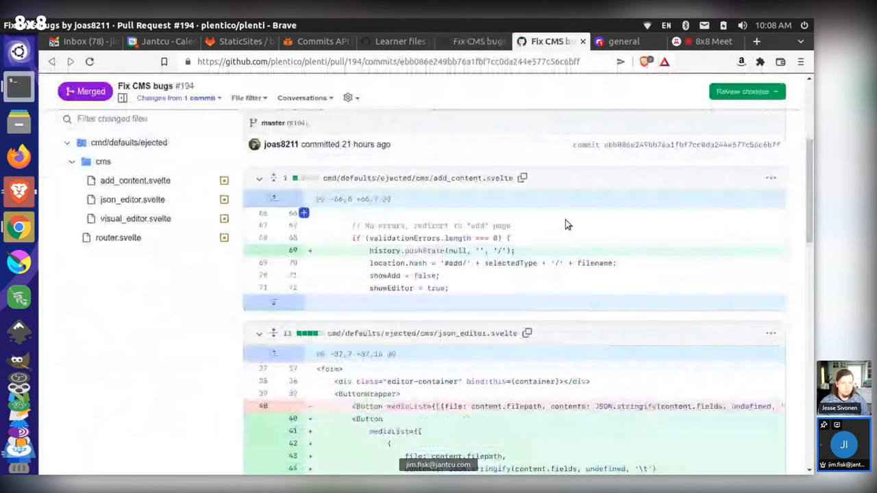
pyautogui.moveTo(694, 220)
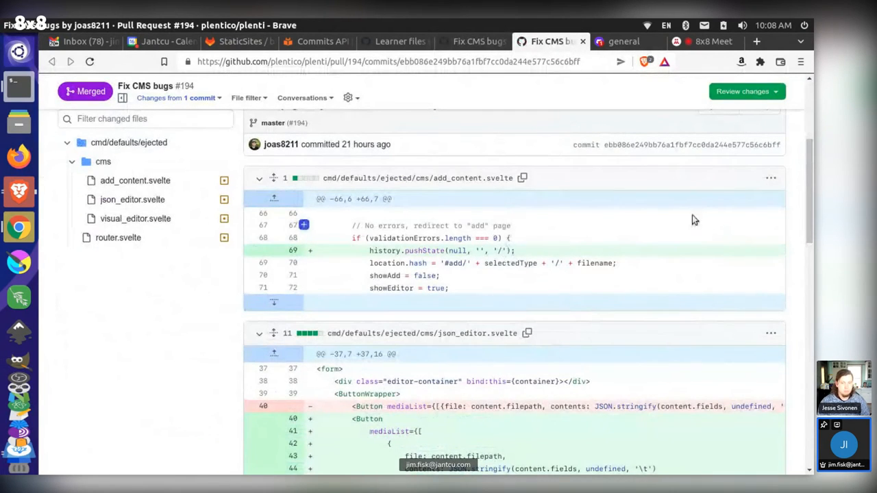
pyautogui.scroll(-3)
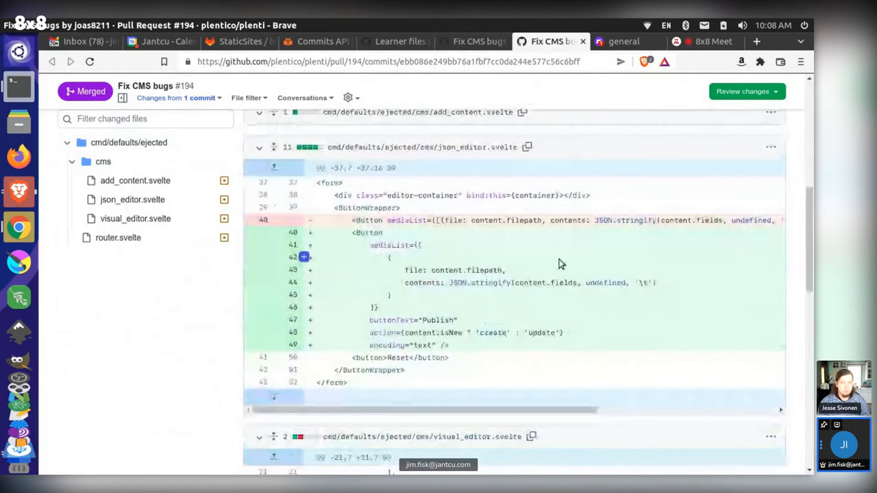
pyautogui.scroll(-3)
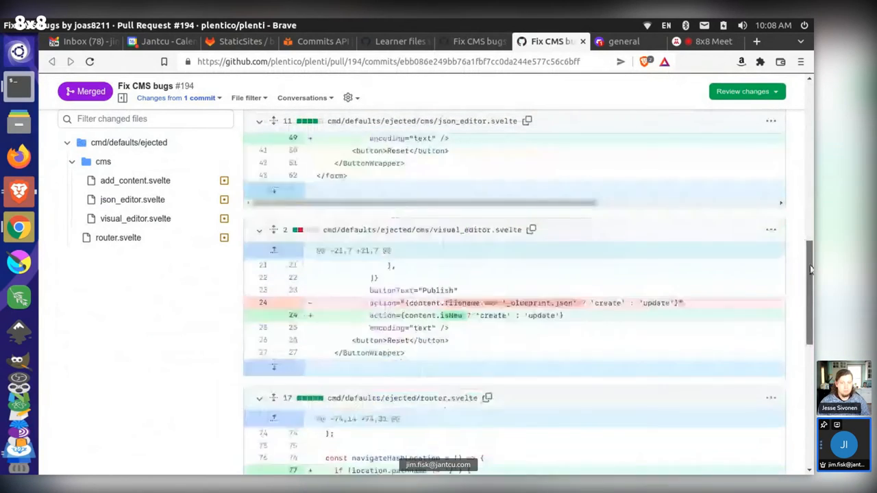
pyautogui.scroll(-3)
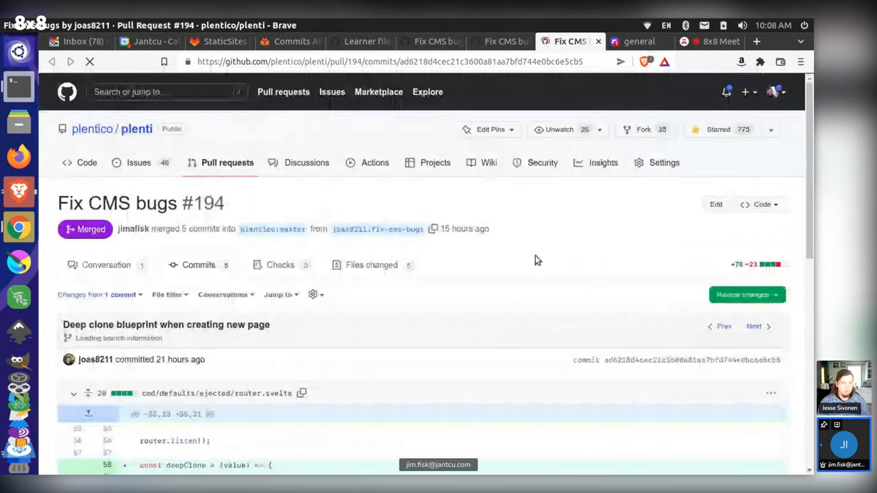
pyautogui.scroll(-3)
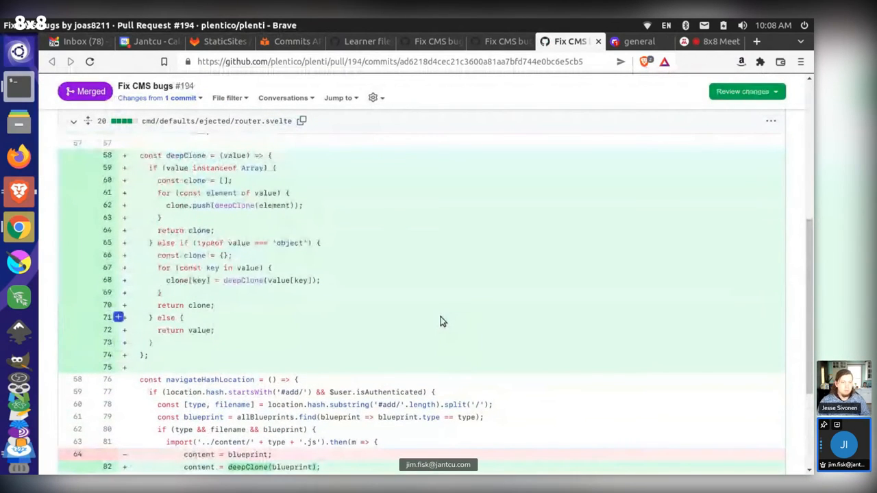
pyautogui.moveTo(425, 324)
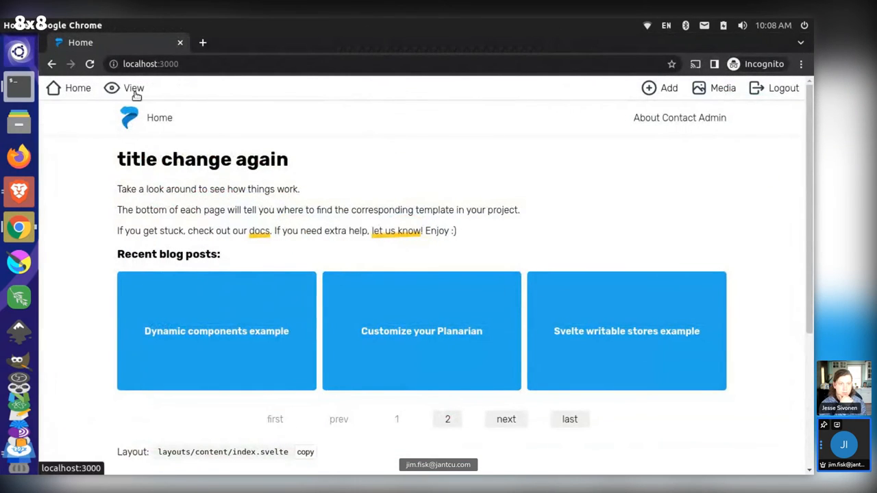
# Step: Open the home page editor, re-enter the localhost:3000 address, and choose the test content type
pyautogui.click(133, 88)
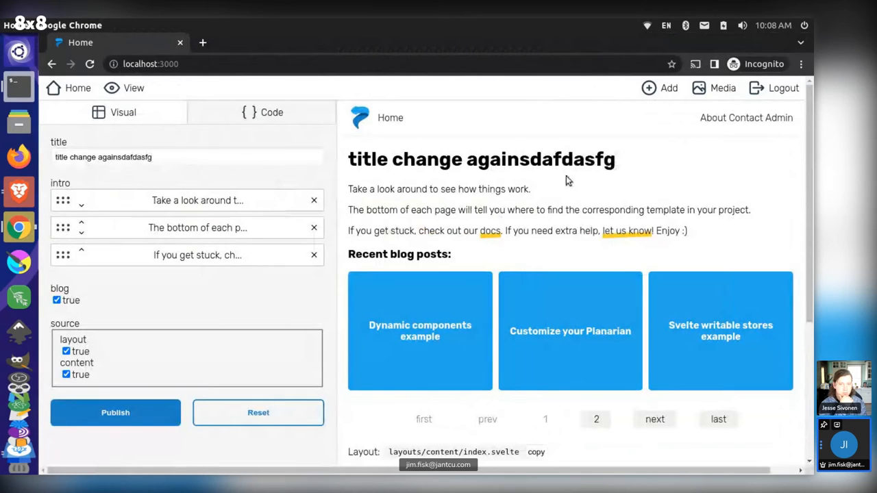
pyautogui.moveTo(346, 137)
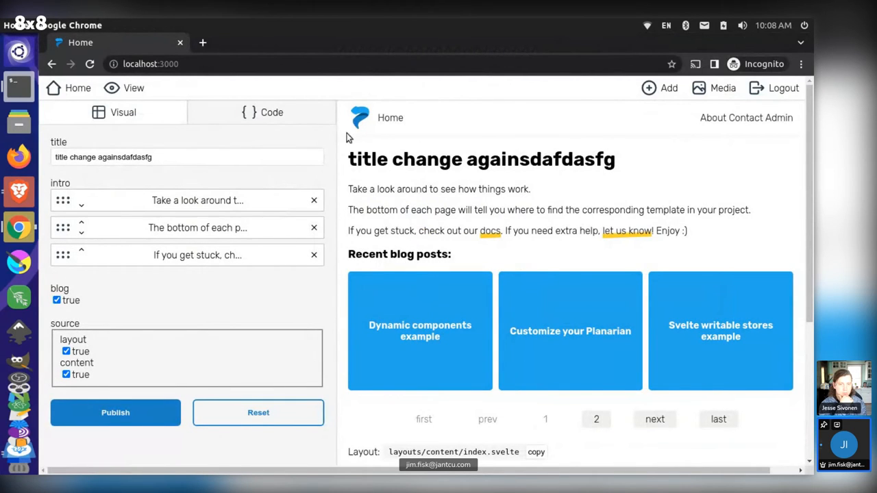
pyautogui.click(568, 41)
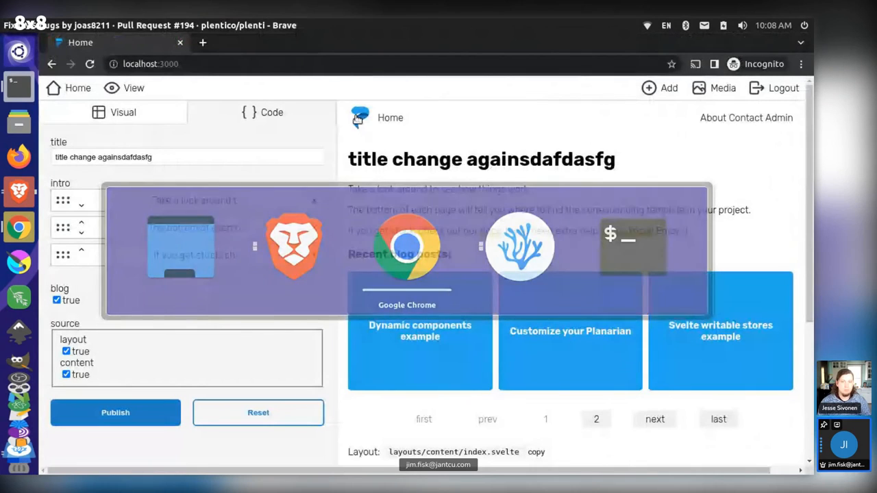
pyautogui.click(661, 88)
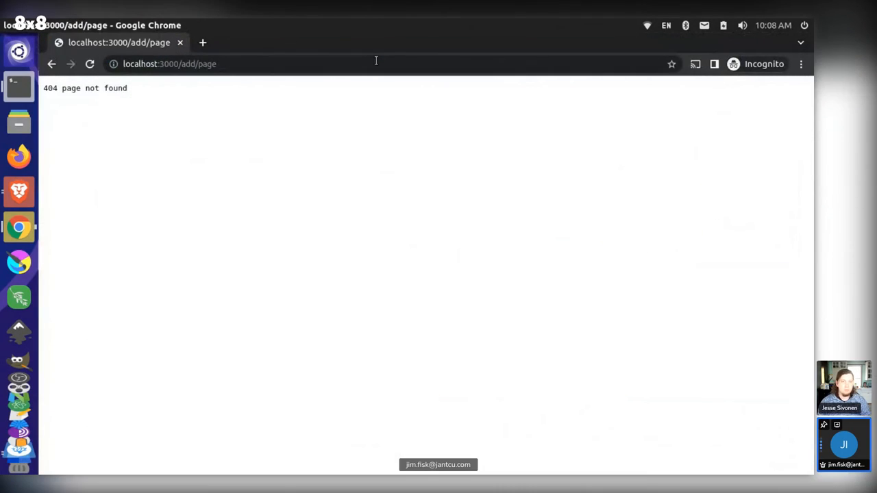
pyautogui.doubleClick(94, 87)
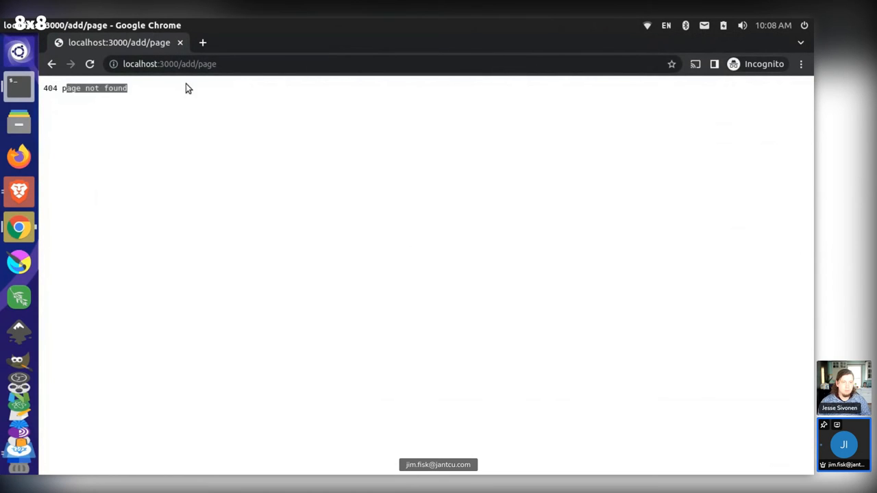
pyautogui.write('localhost:3000/a')
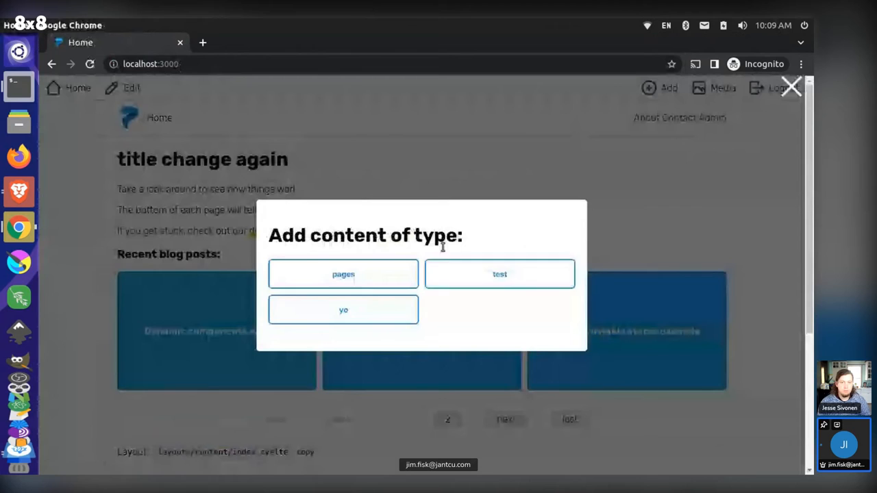
pyautogui.click(500, 274)
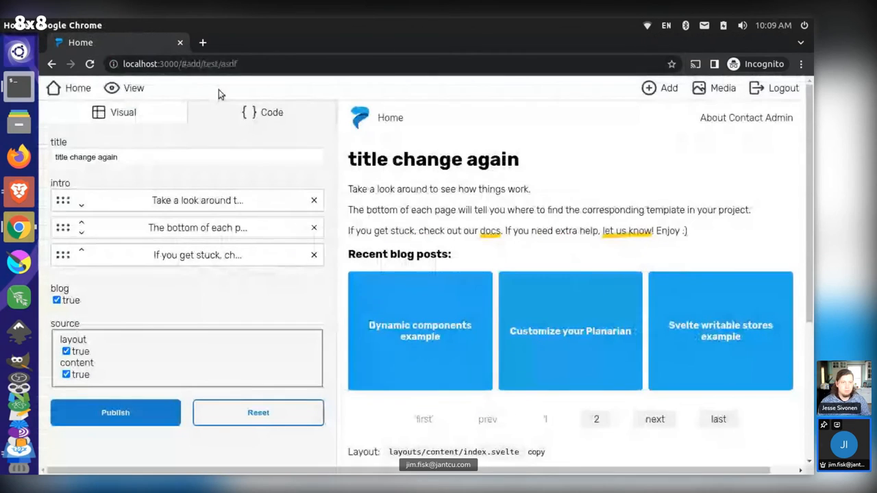
pyautogui.click(133, 88)
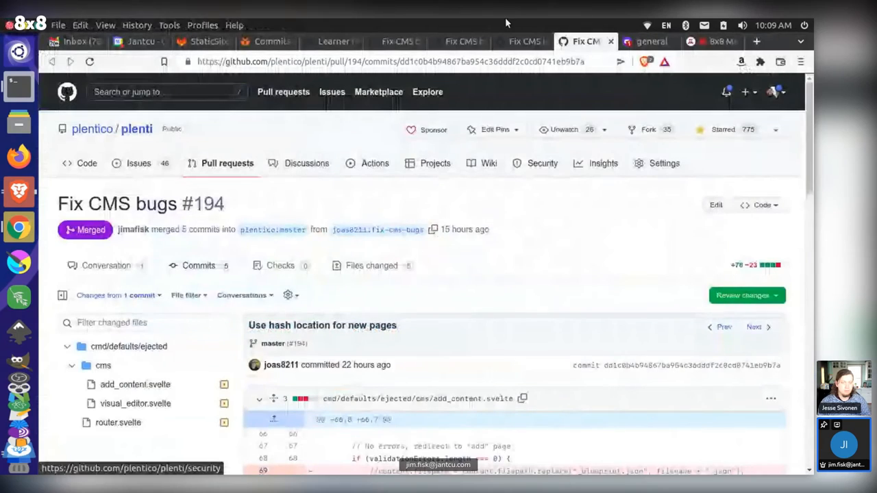
pyautogui.scroll(-3)
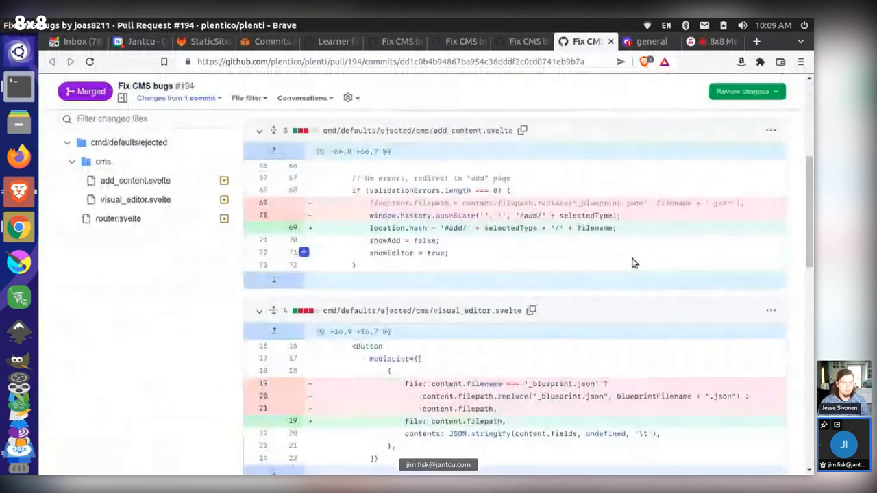
pyautogui.scroll(-3)
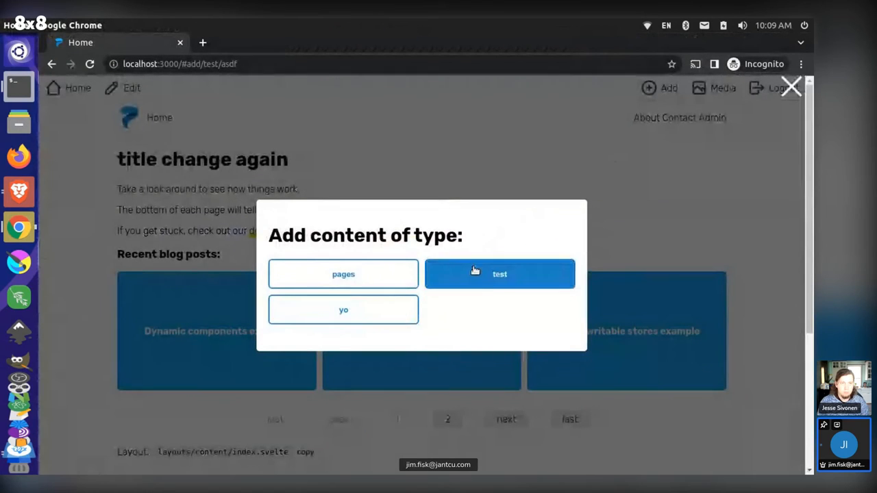
# Step: Choose test in the Add content chooser, then switch back to the 8x8 Meet call
pyautogui.click(500, 274)
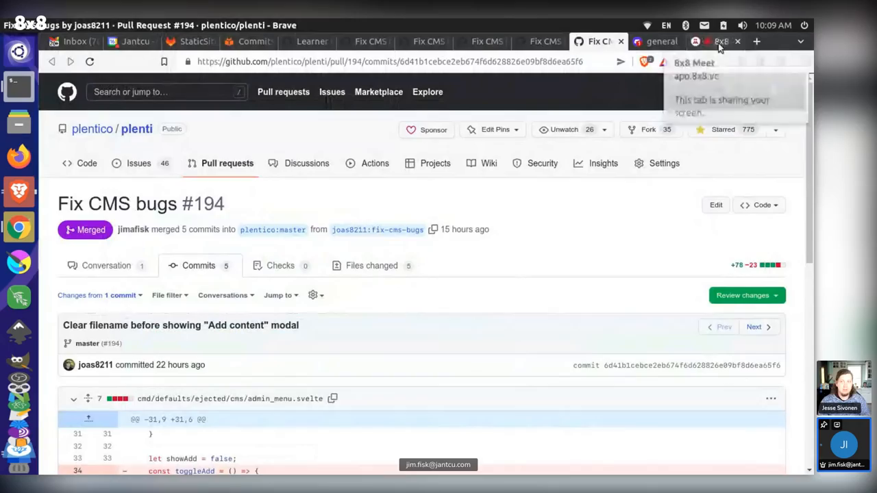
pyautogui.click(719, 41)
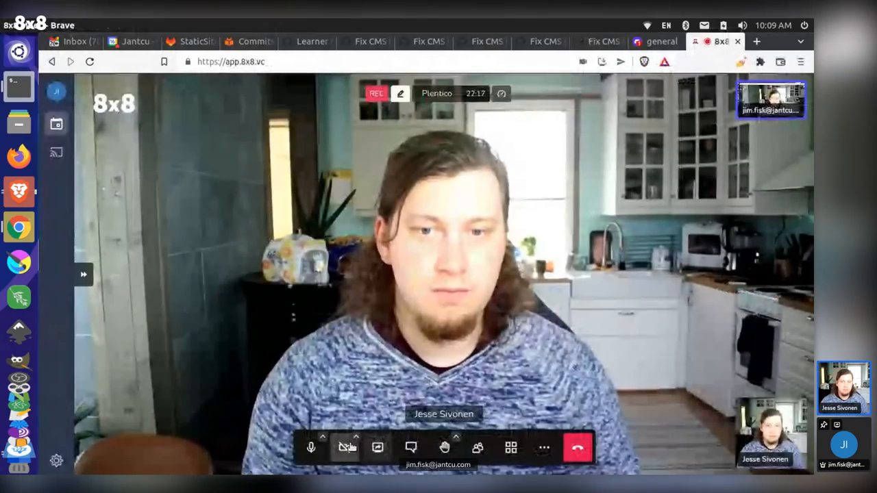